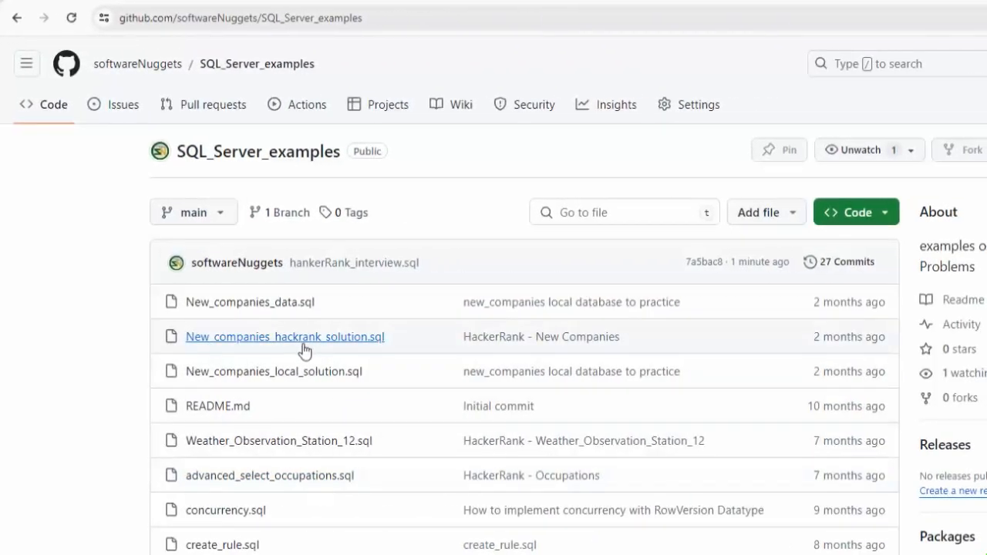
mouse_move(415, 215)
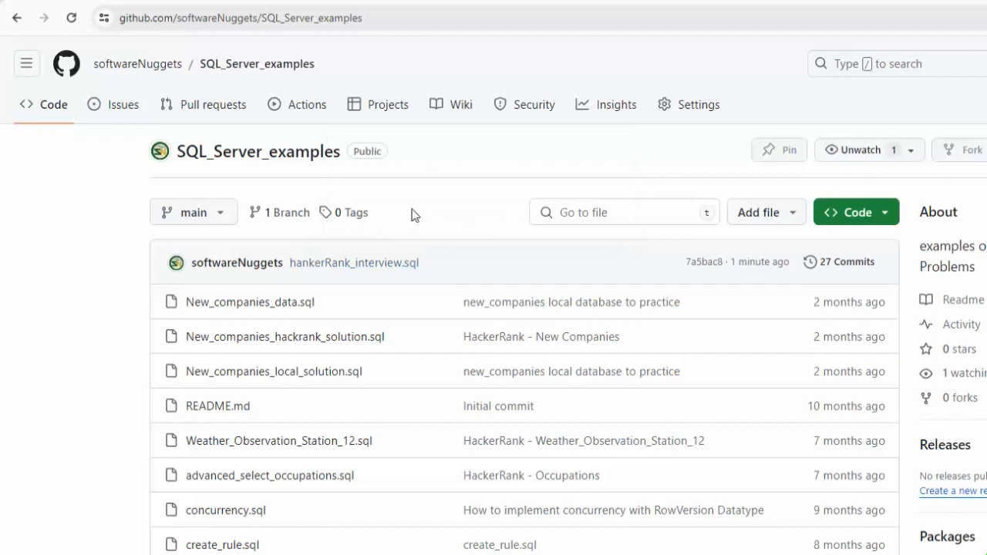
mouse_move(161, 27)
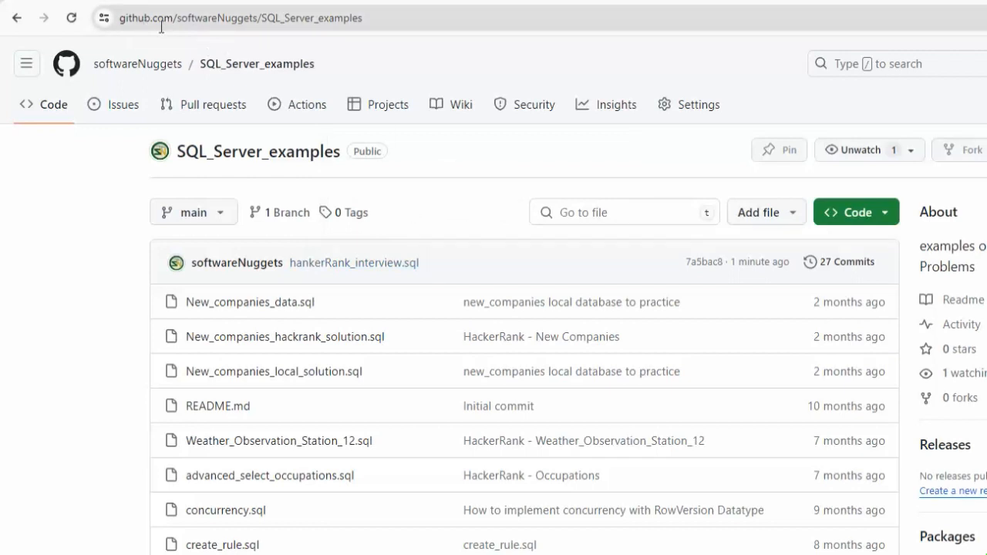
mouse_move(317, 40)
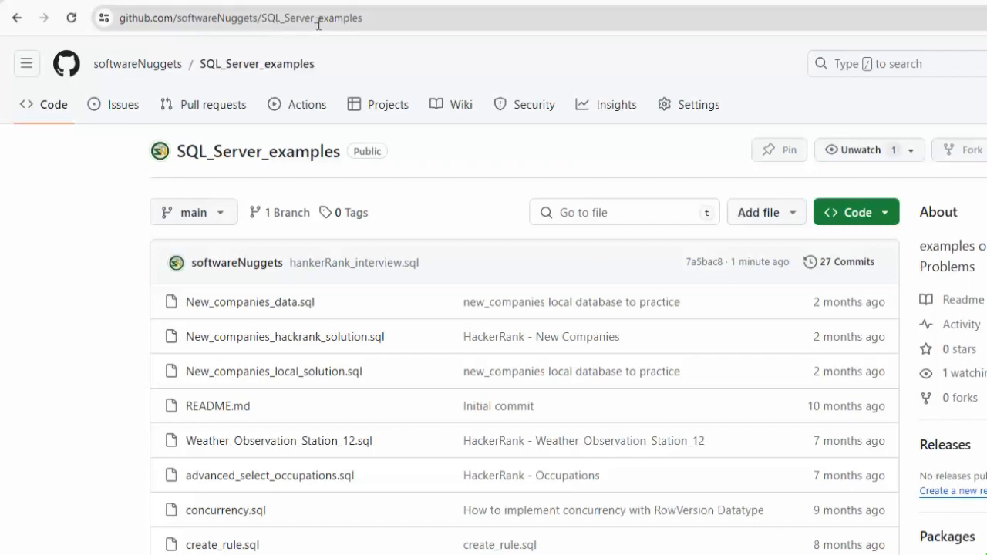
Open hackerRank_interview.sql from the SQL_Server_examples repository file list.
scroll(down, 3)
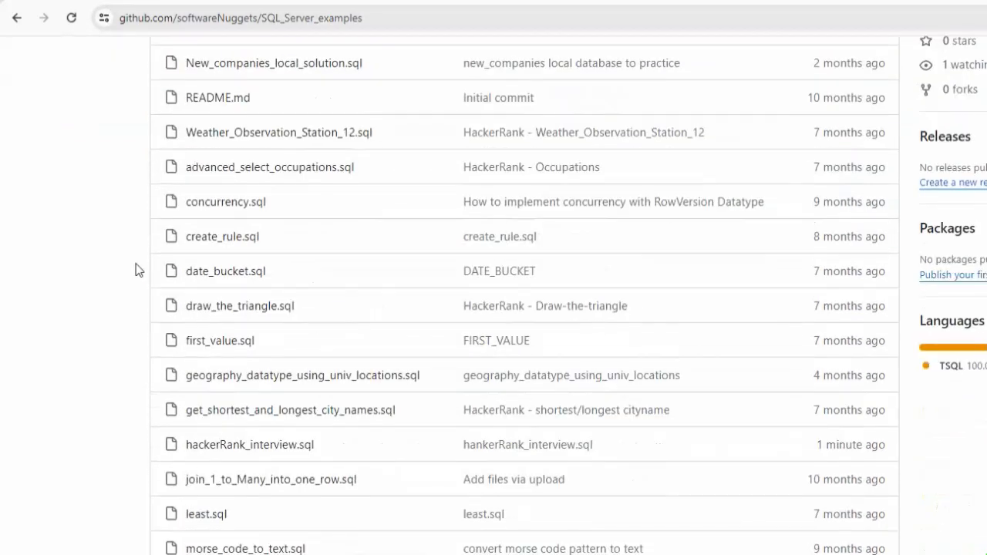
mouse_move(250, 444)
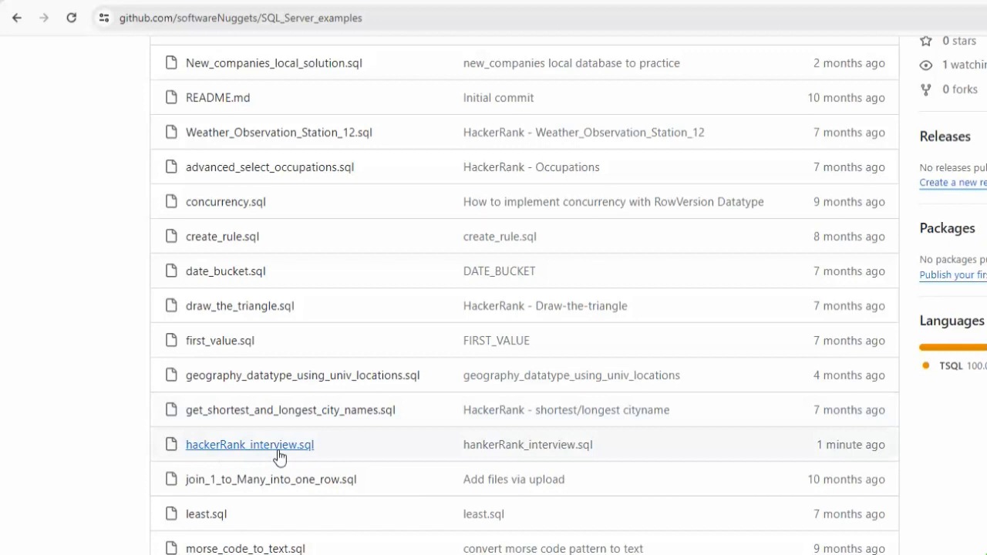
click(250, 444)
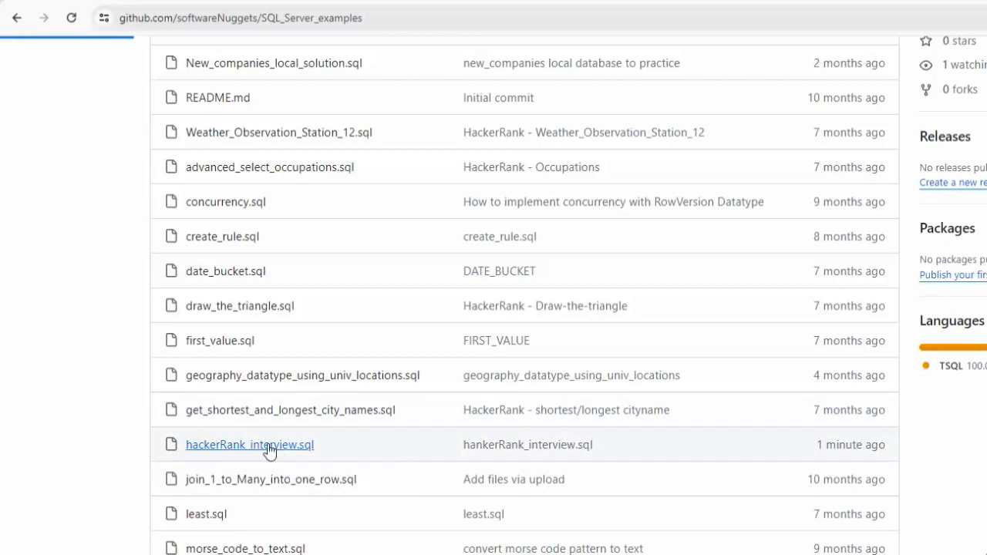
click(250, 444)
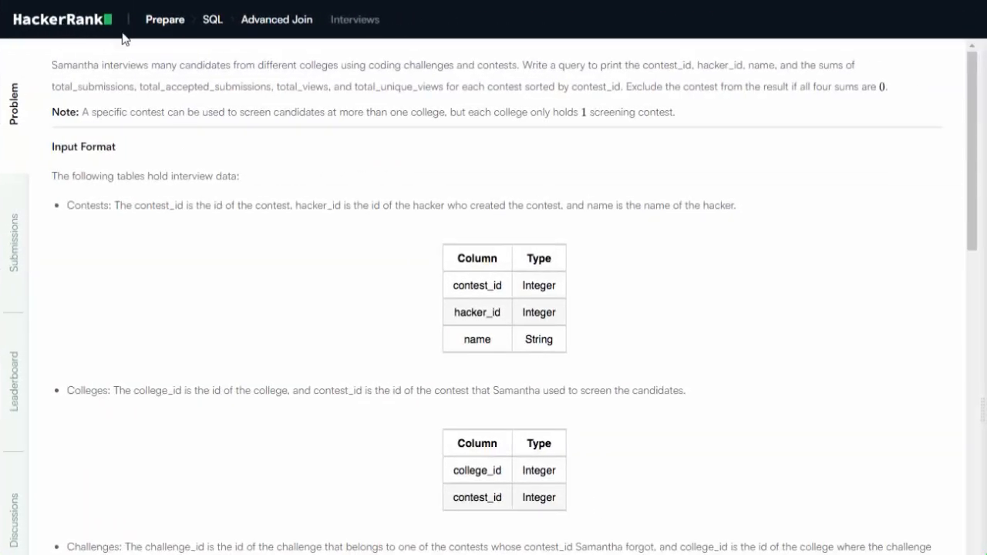
mouse_move(315, 43)
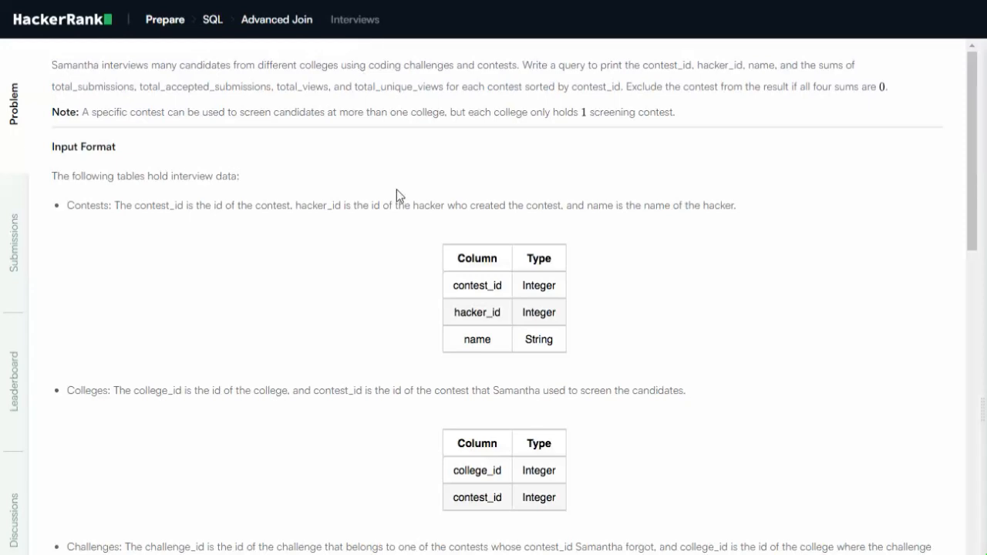
mouse_move(197, 296)
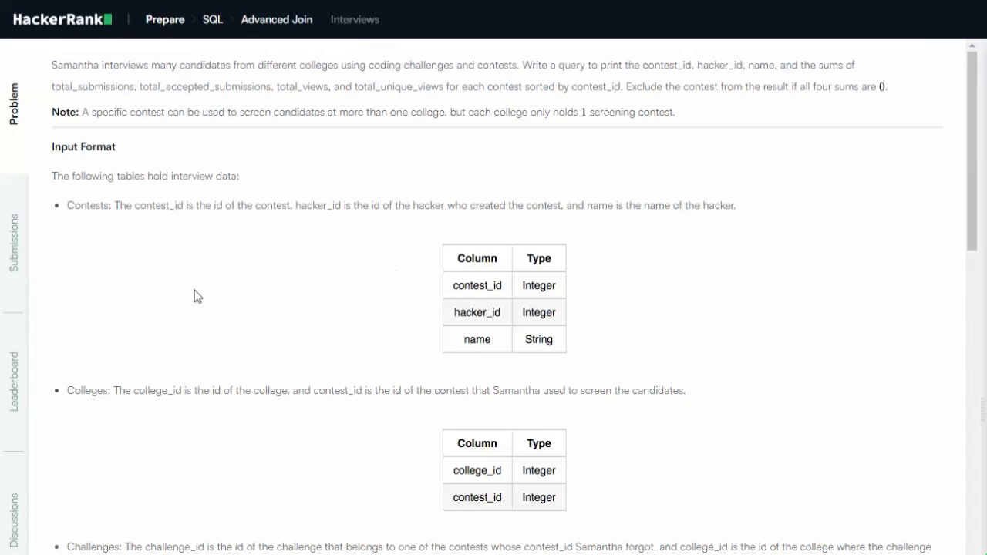
scroll(down, 3)
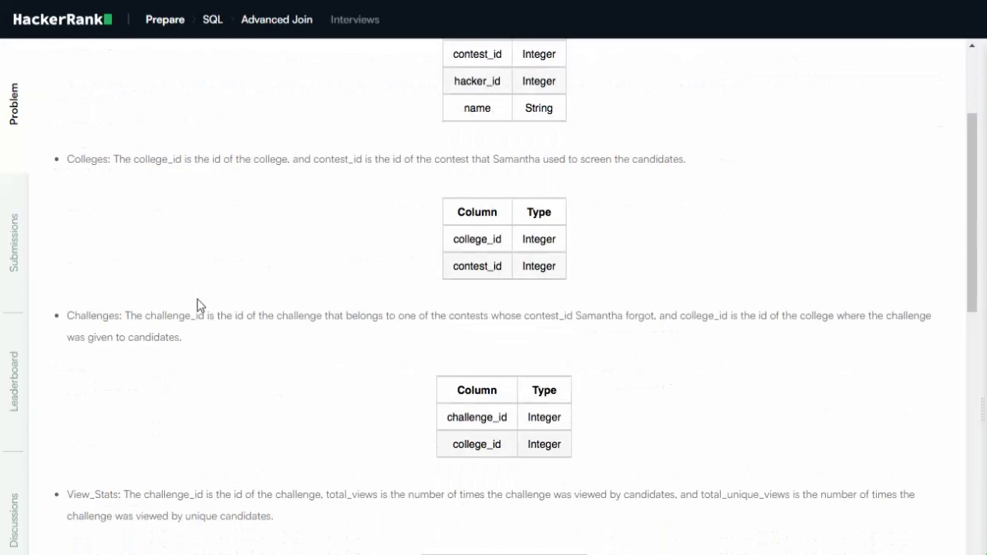
scroll(down, 3)
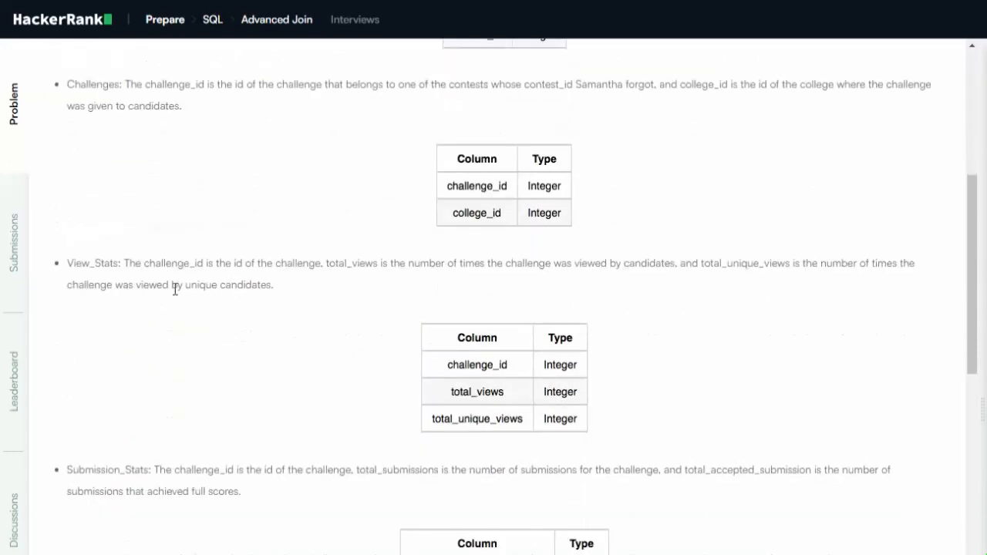
scroll(down, 3)
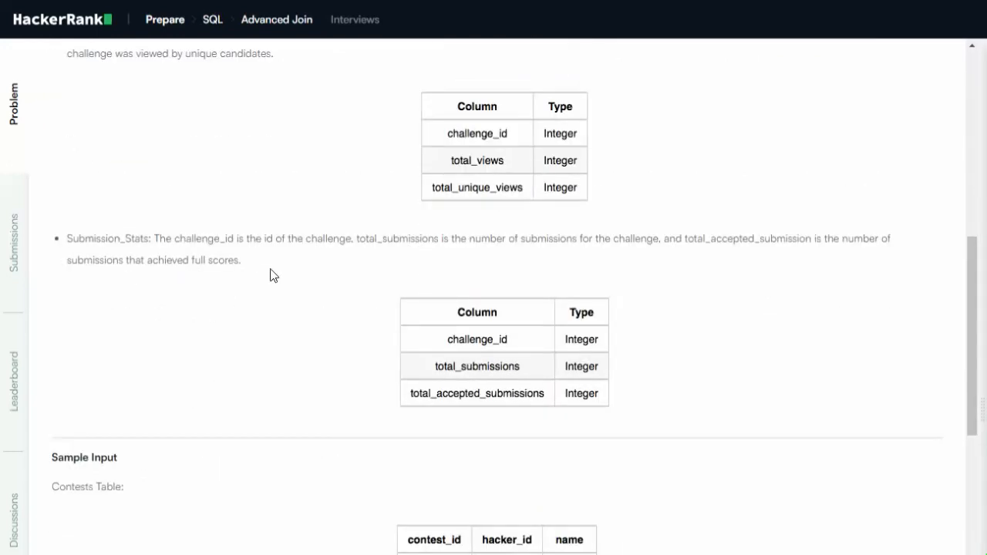
scroll(down, 3)
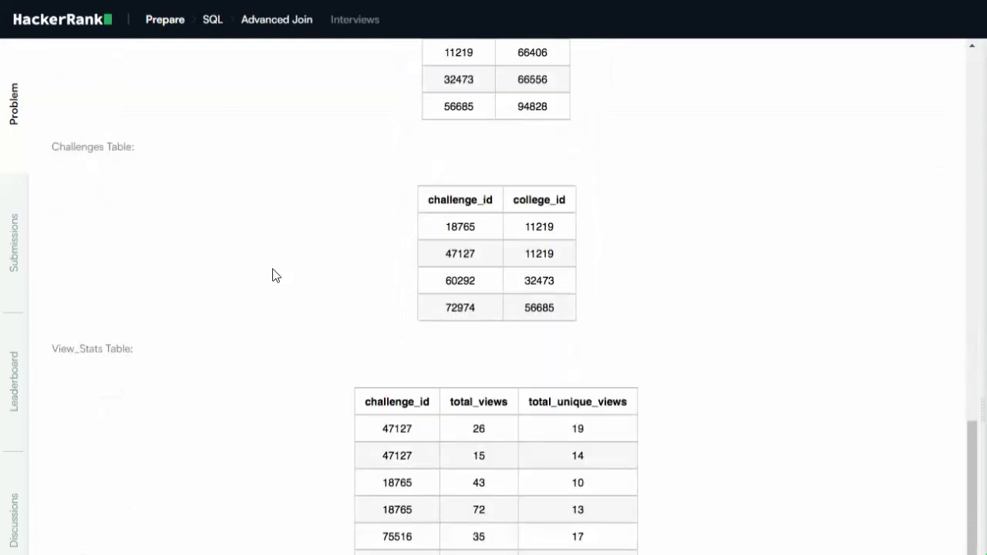
scroll(down, 3)
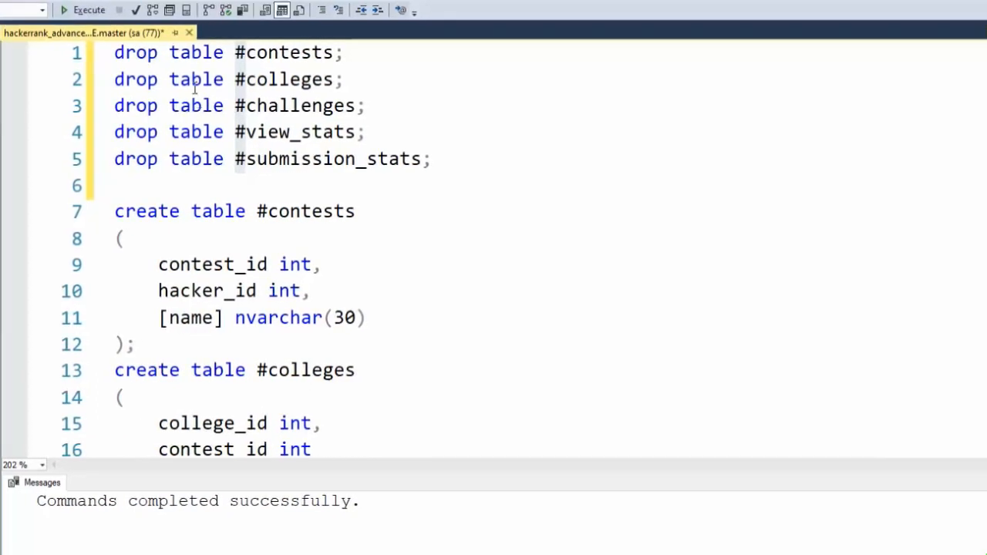
mouse_move(198, 374)
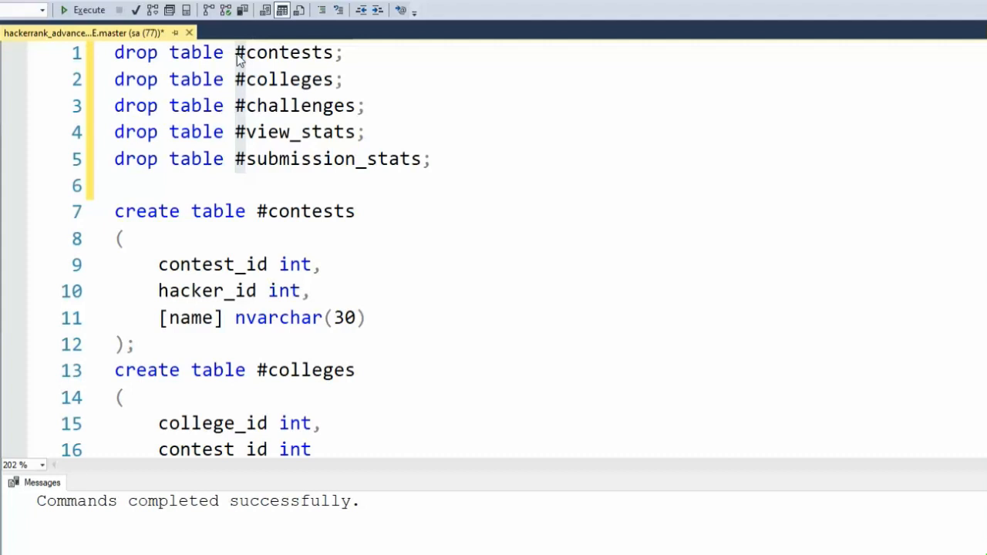
mouse_move(231, 193)
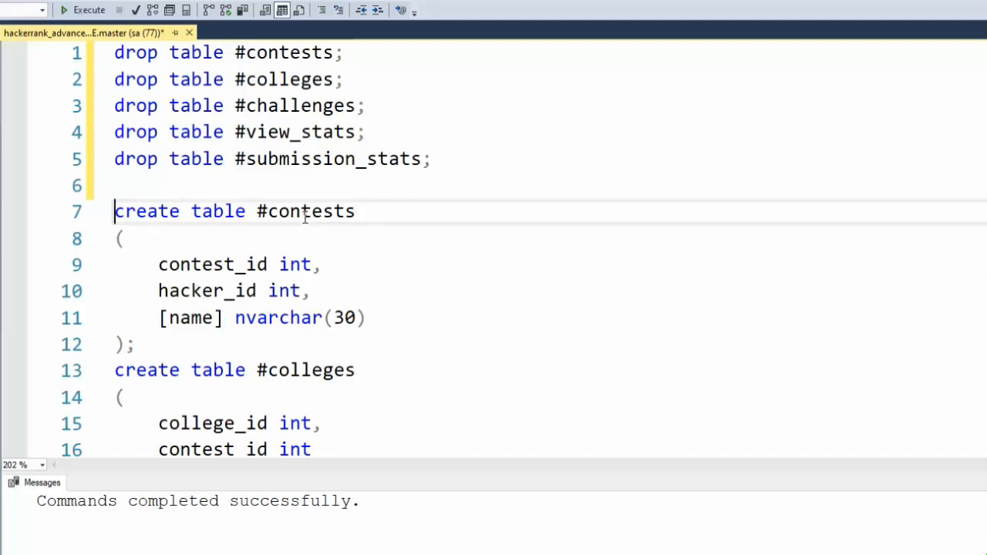
scroll(down, 3)
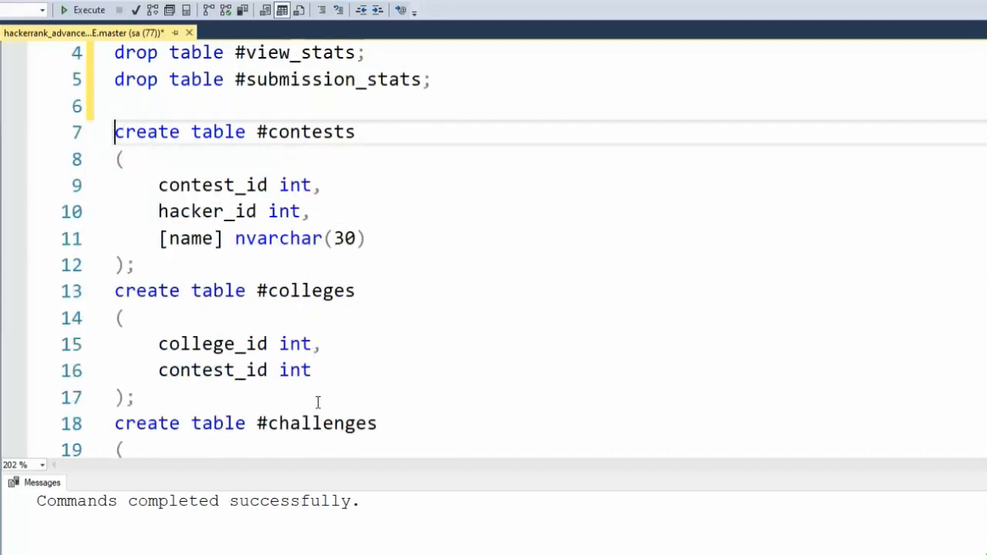
scroll(down, 3)
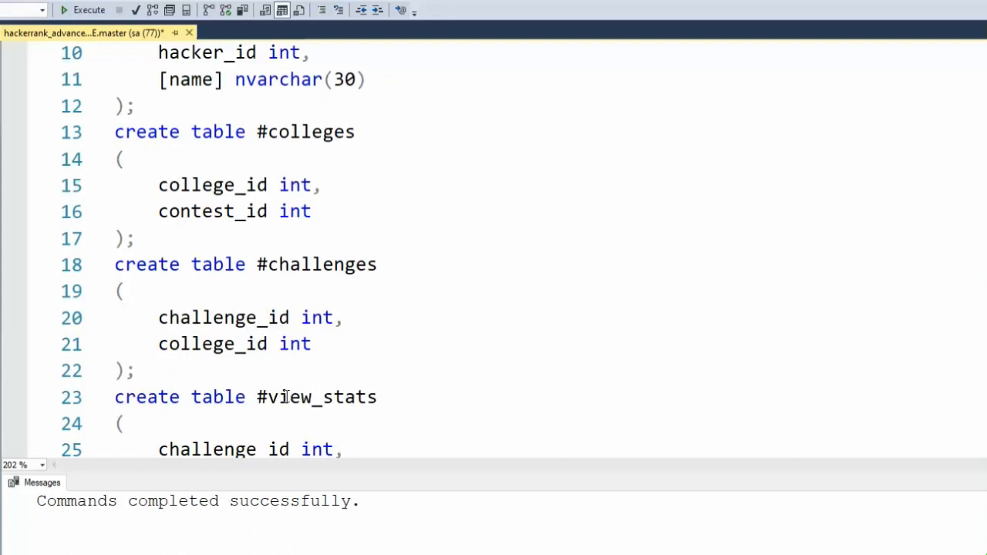
scroll(down, 3)
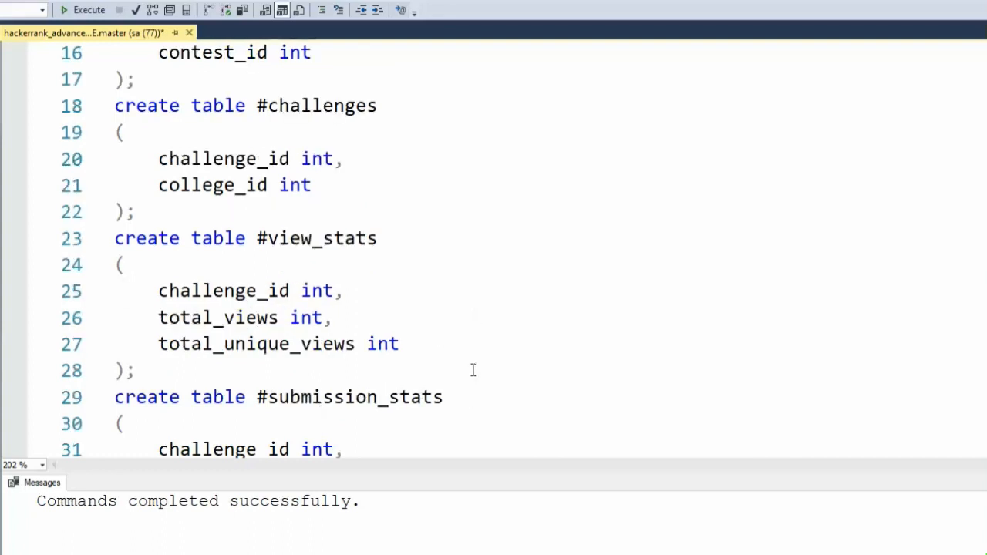
scroll(up, 3)
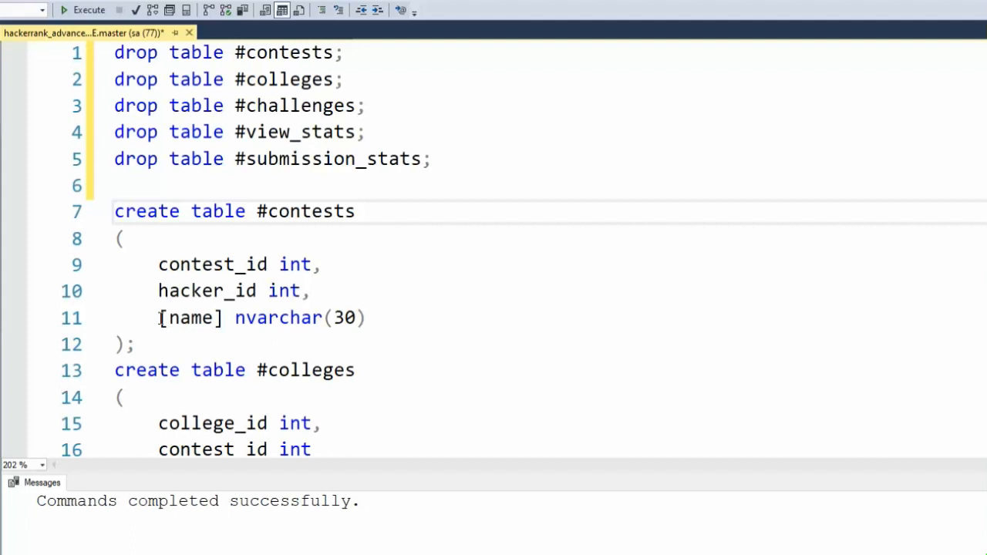
double_click(190, 317)
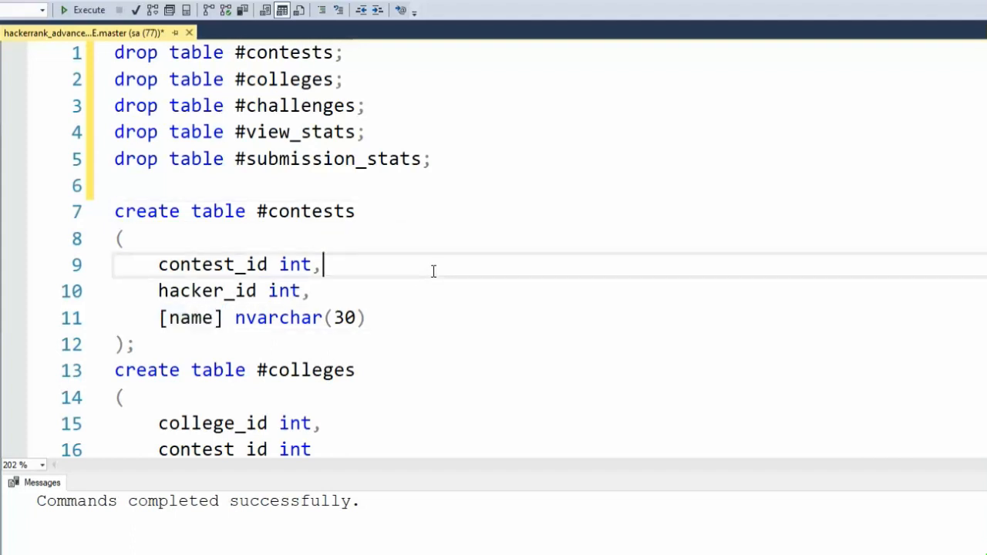
mouse_move(249, 333)
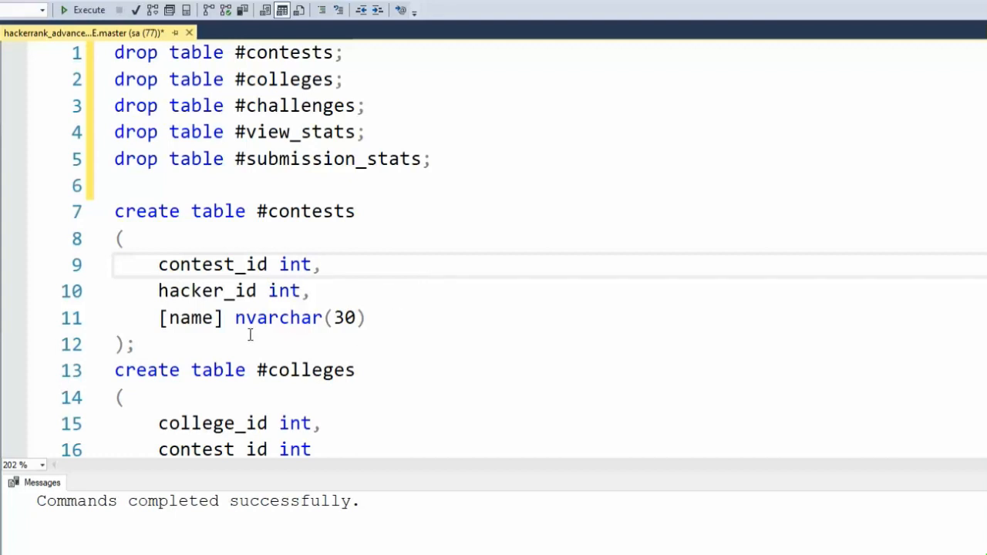
double_click(191, 318)
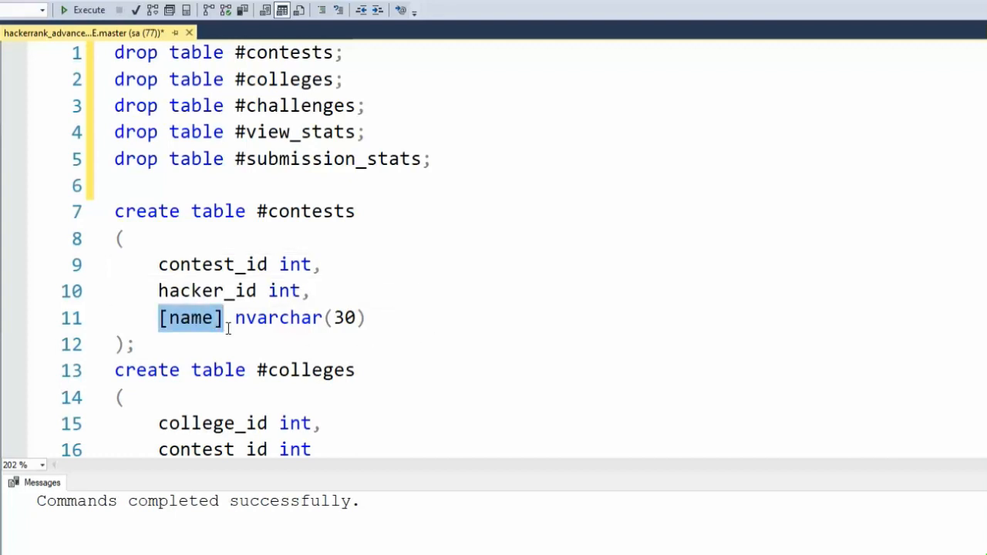
click(229, 318)
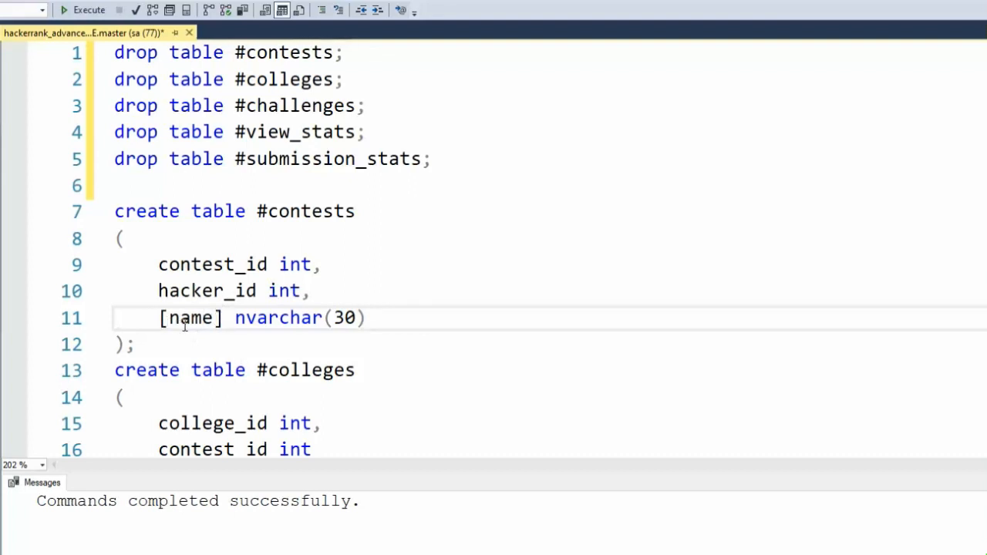
scroll(down, 3)
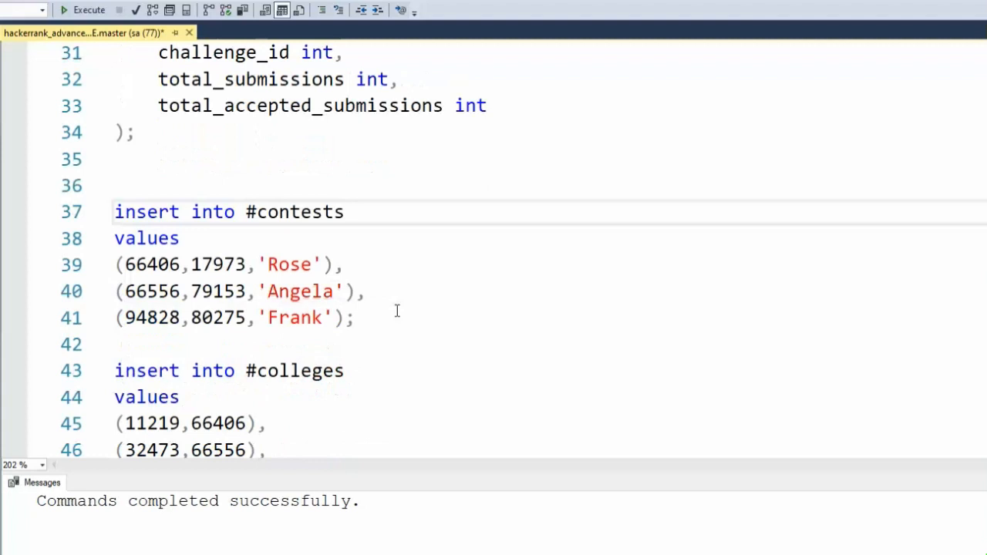
scroll(down, 3)
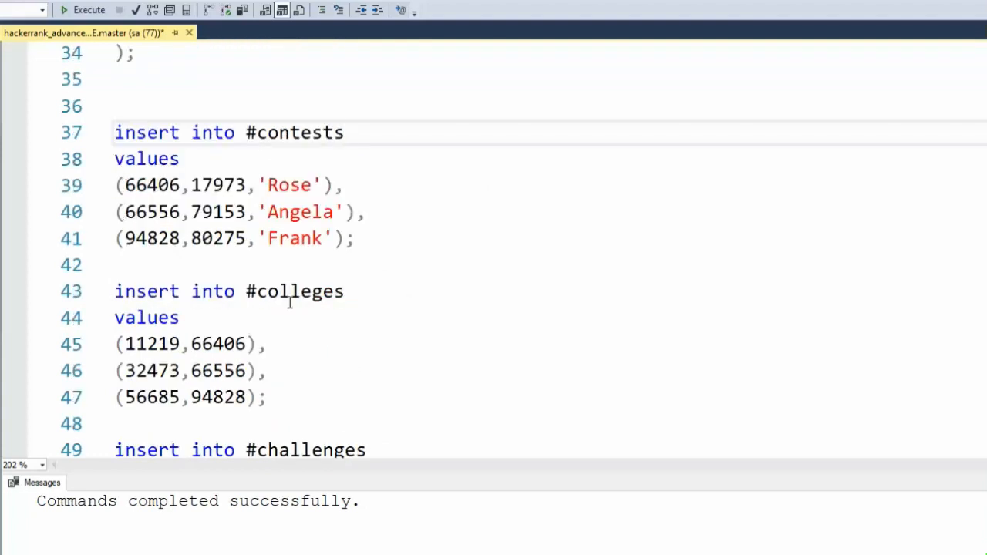
mouse_move(292, 133)
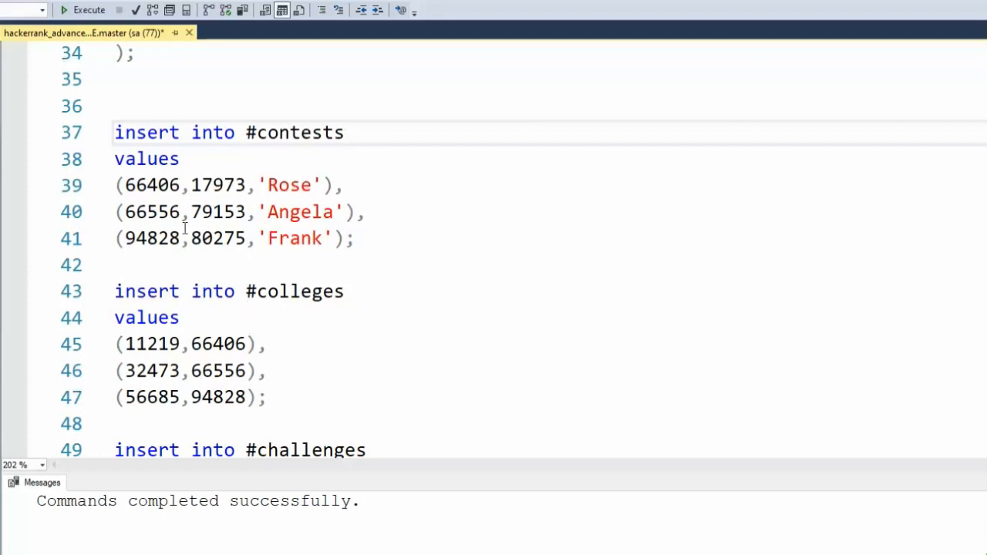
scroll(down, 3)
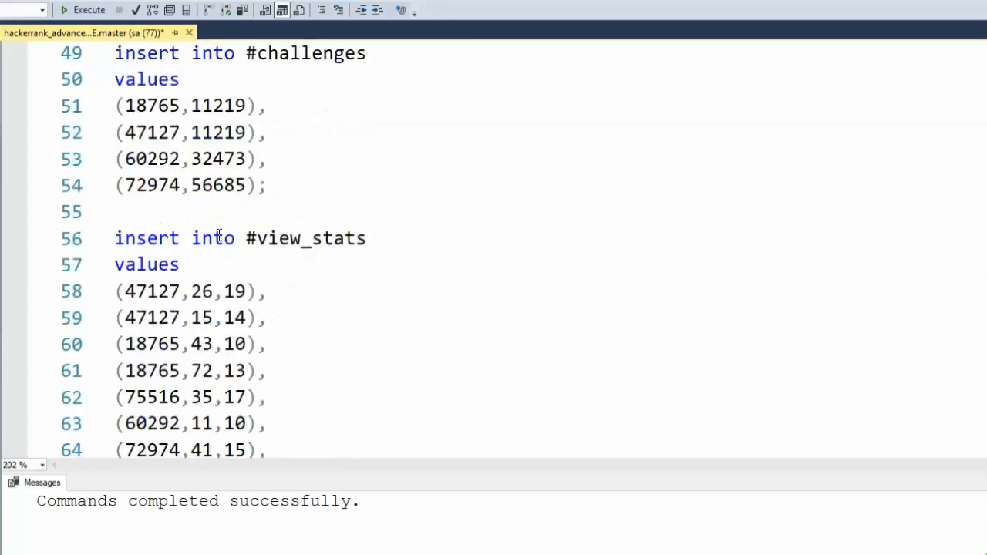
scroll(down, 3)
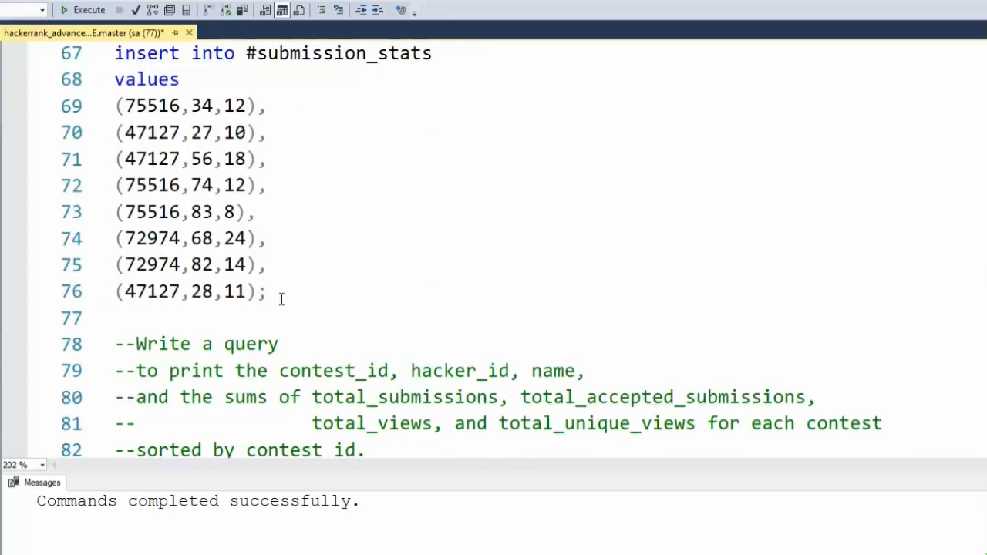
Run the INSERT statements into the temp contest tables and review the name column in the task comment.
click(89, 9)
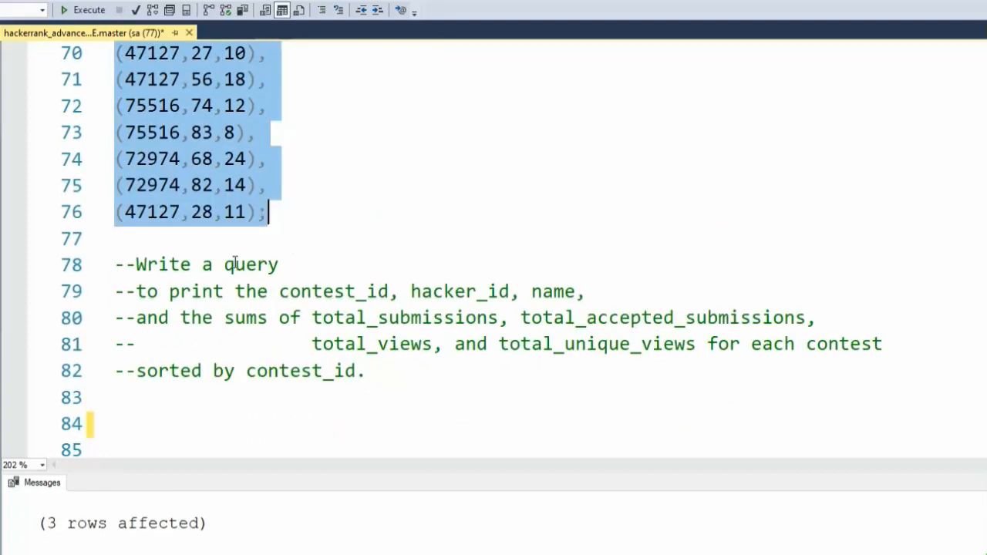
mouse_move(327, 291)
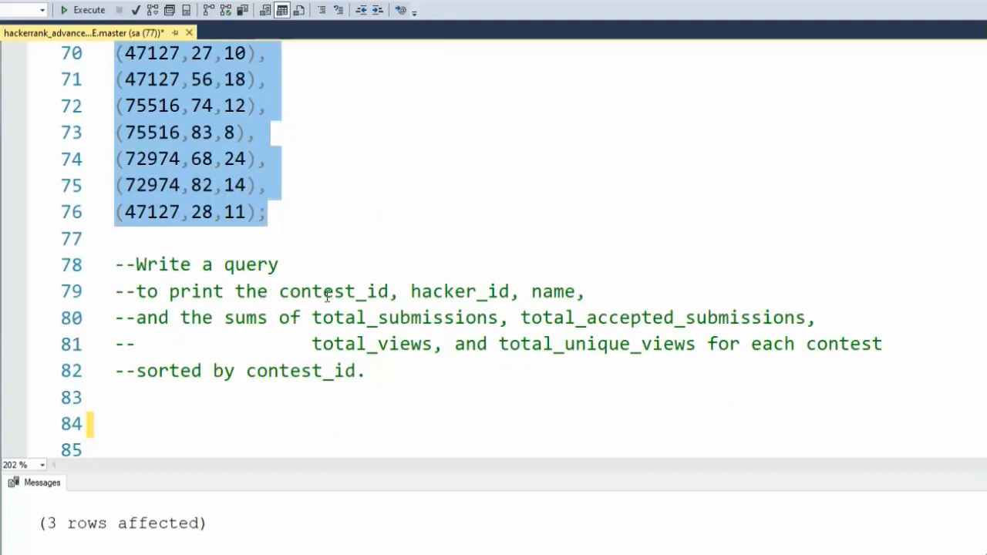
click(466, 292)
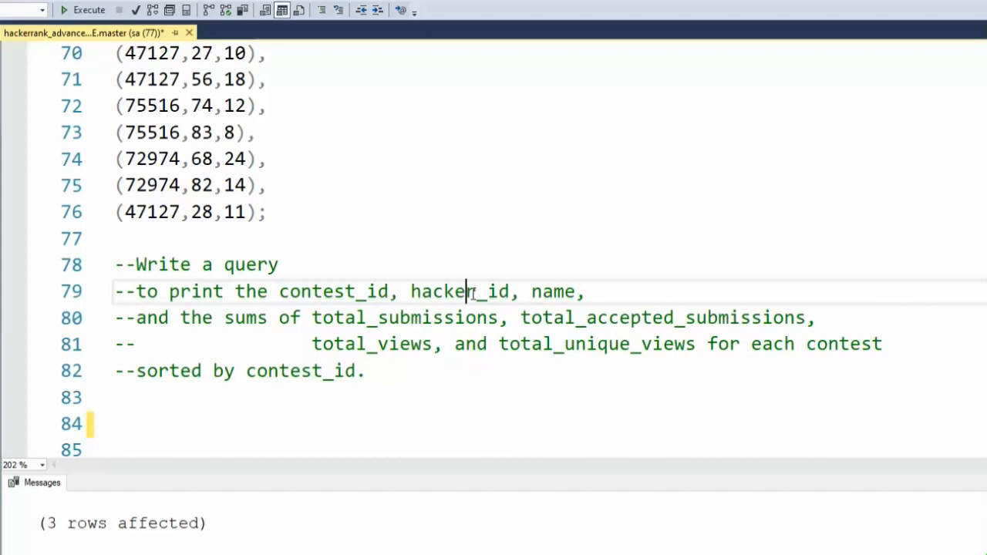
double_click(552, 291)
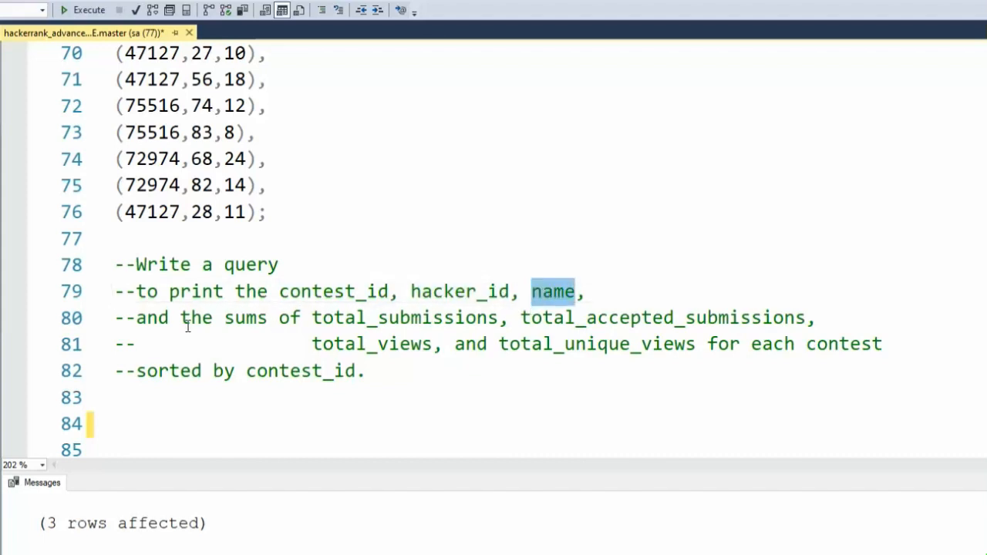
click(345, 318)
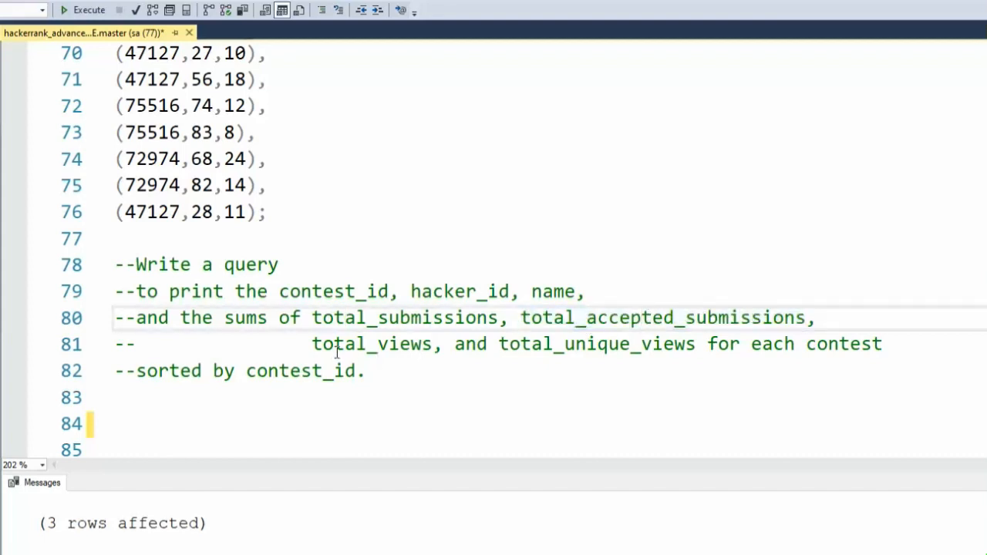
double_click(374, 344)
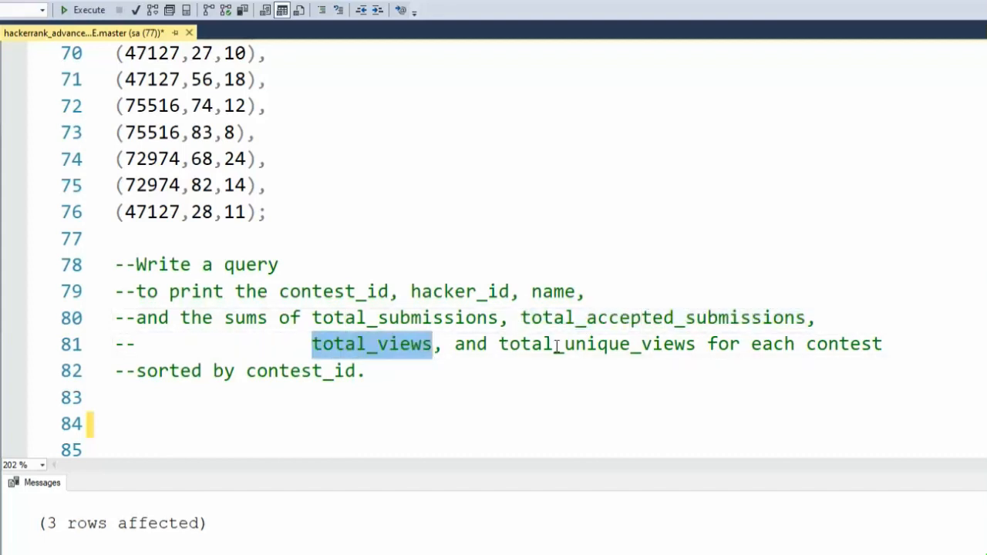
double_click(595, 344)
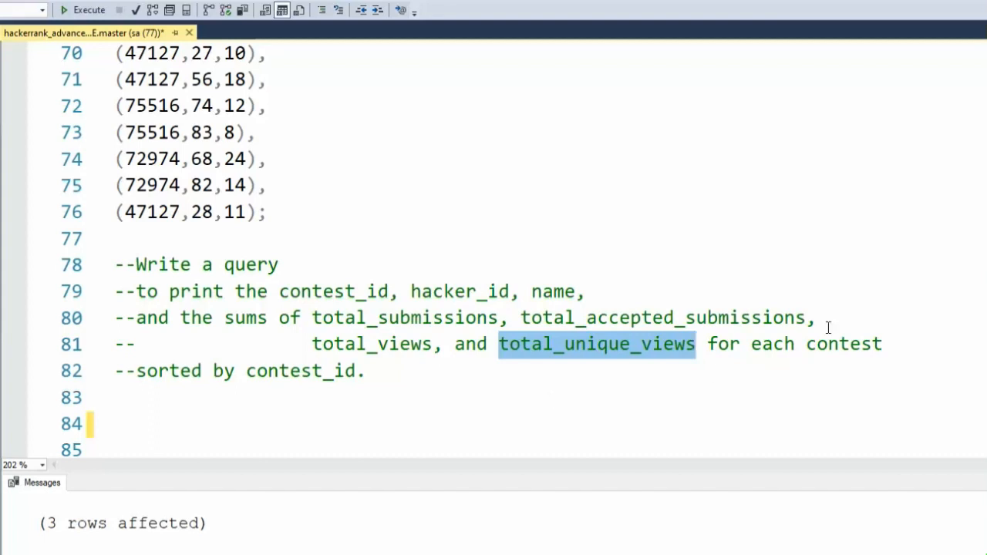
double_click(843, 343)
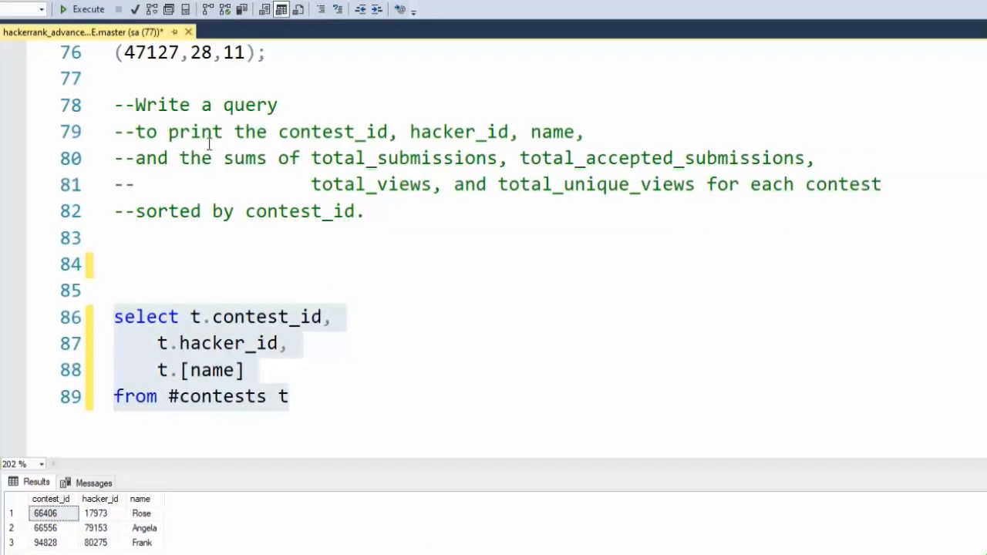
mouse_move(362, 130)
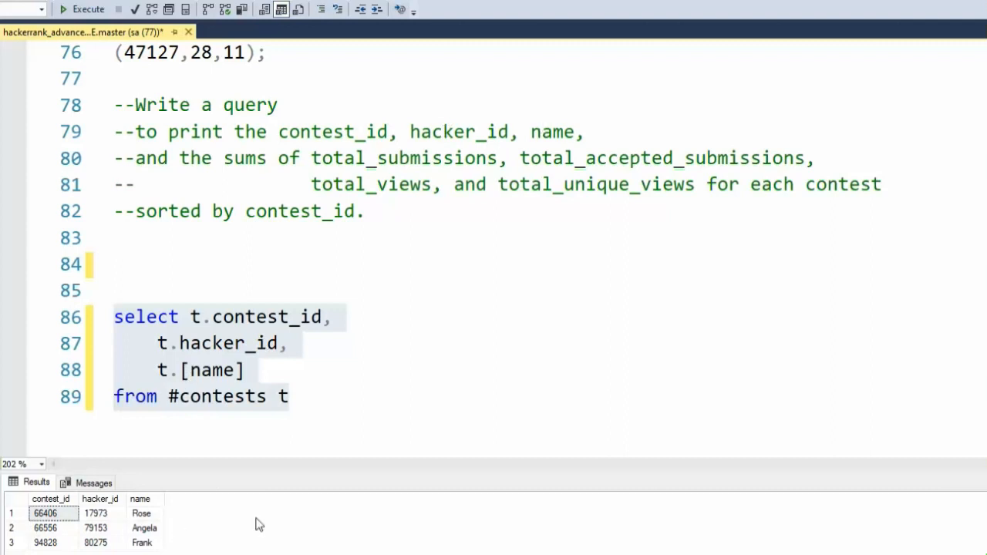
mouse_move(266, 169)
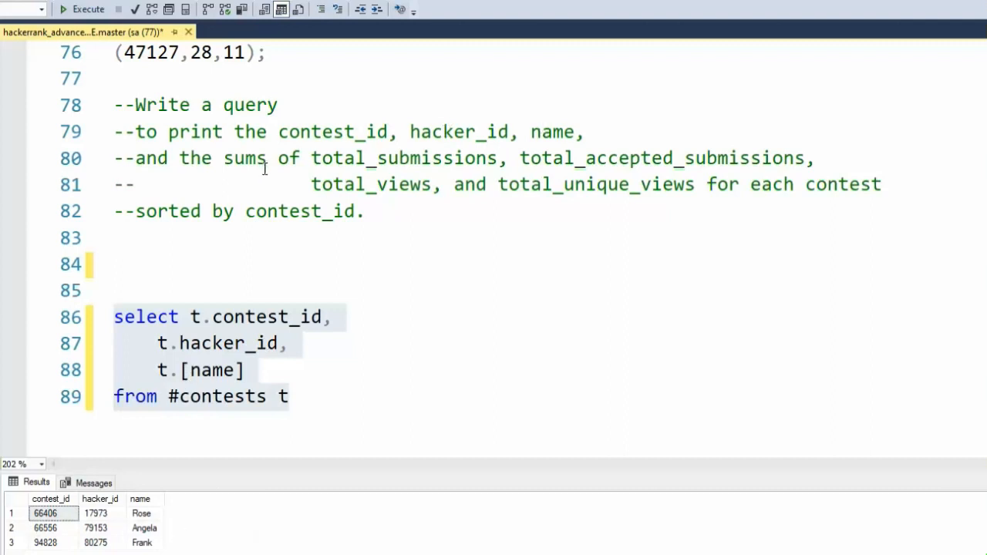
Pick out total_submissions and total_accepted_submissions in the task comment as the next columns needed.
double_click(404, 157)
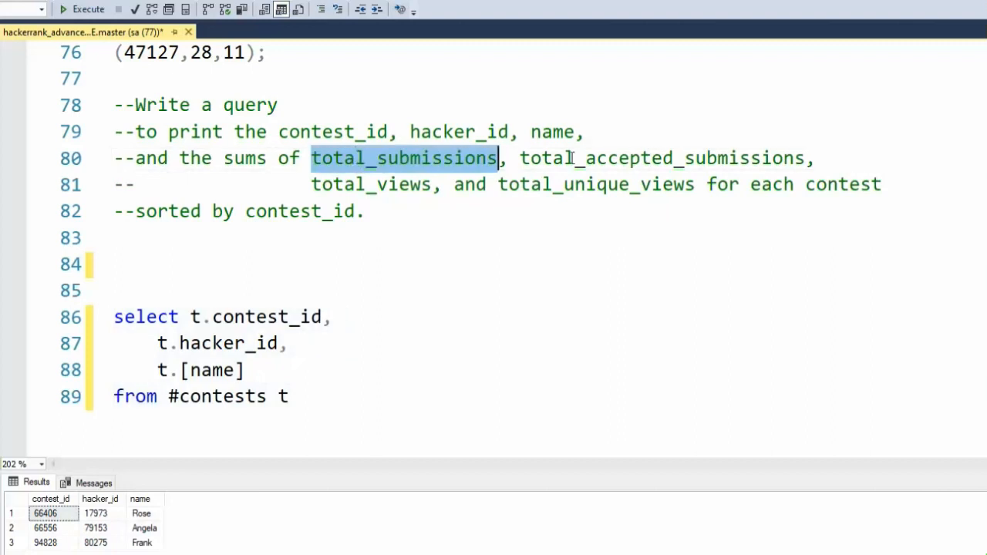
double_click(661, 157)
text(select 27+56+28,10+18+11;)
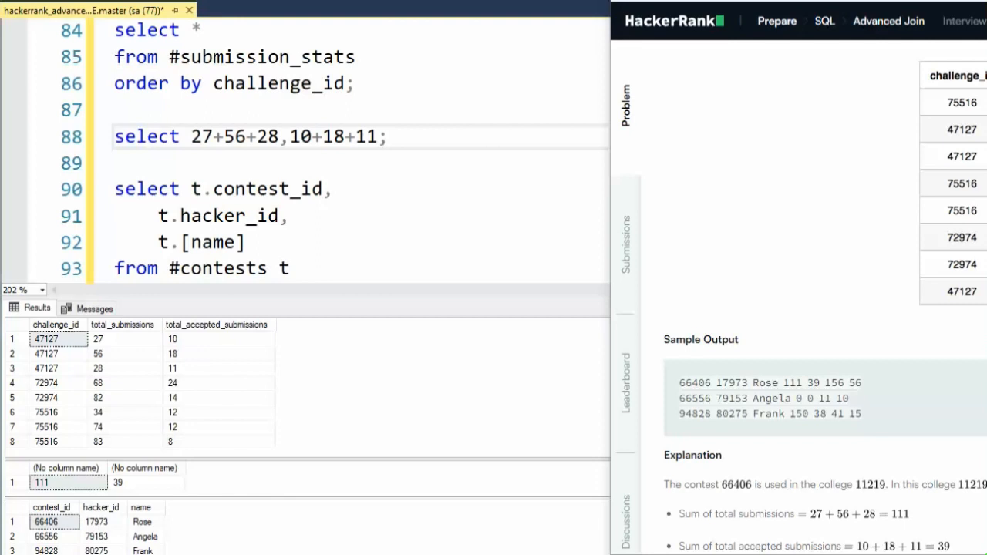
mouse_move(464, 552)
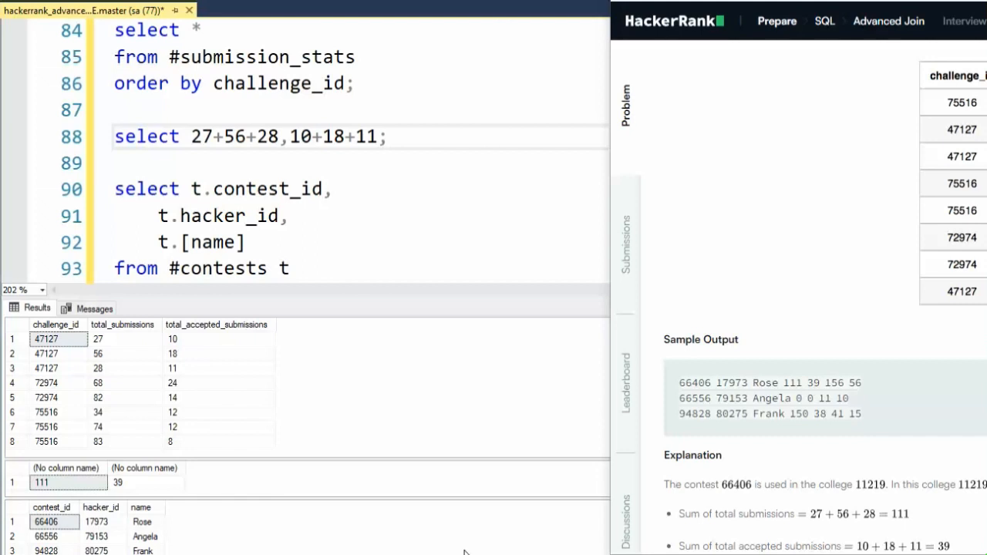
mouse_move(517, 379)
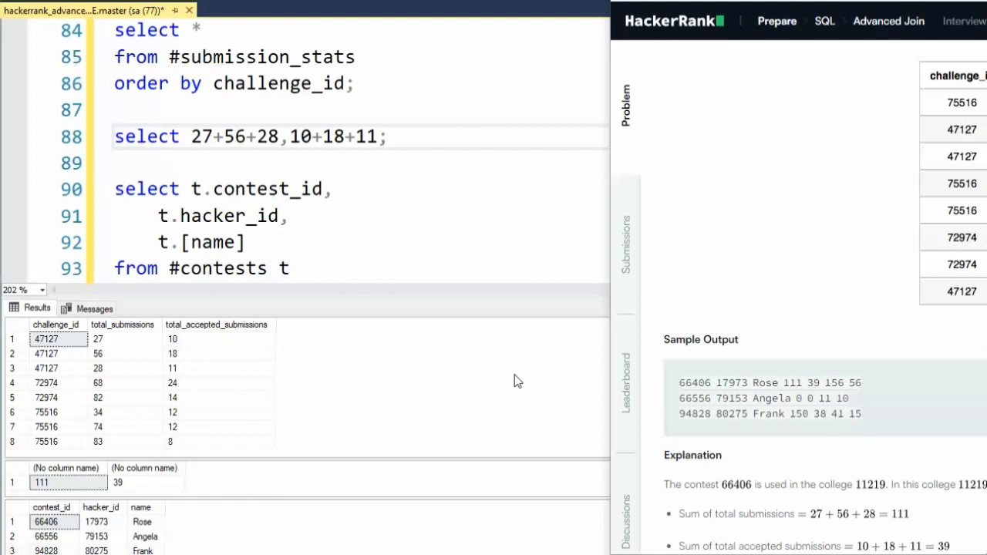
mouse_move(248, 62)
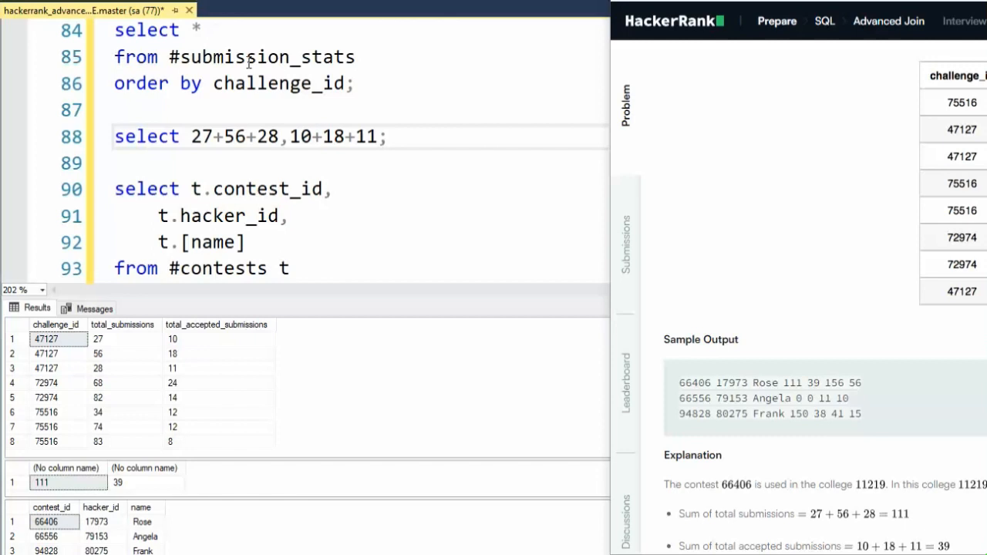
mouse_move(345, 64)
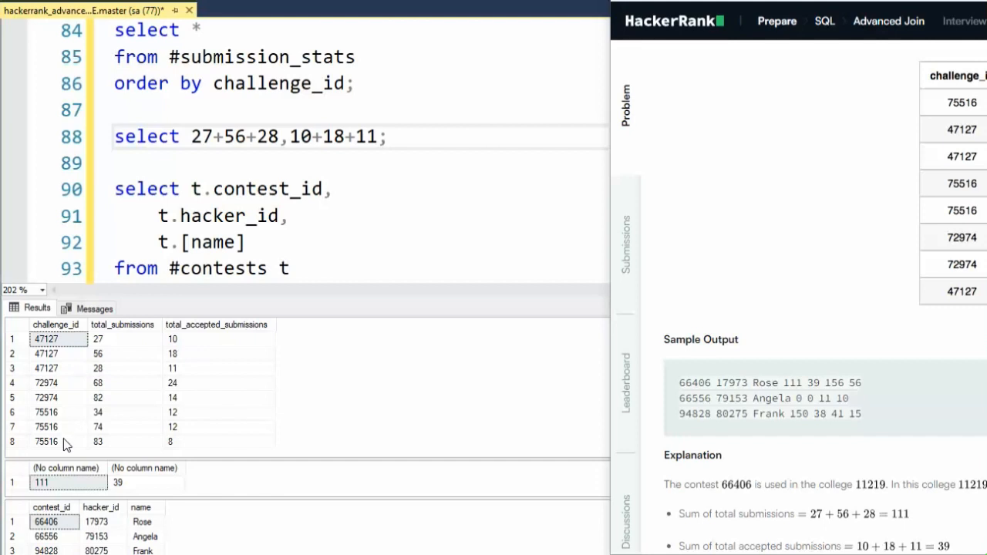
mouse_move(796, 530)
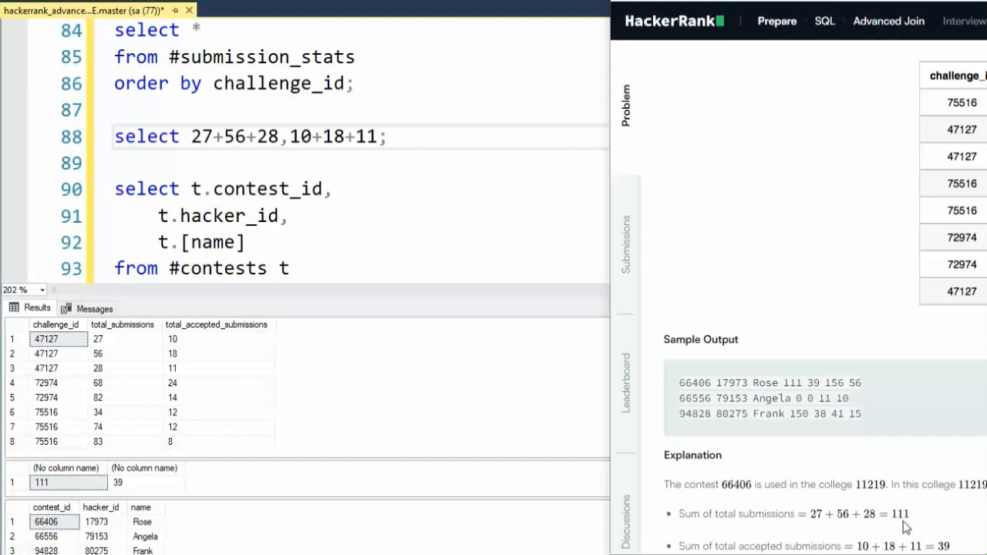
mouse_move(274, 136)
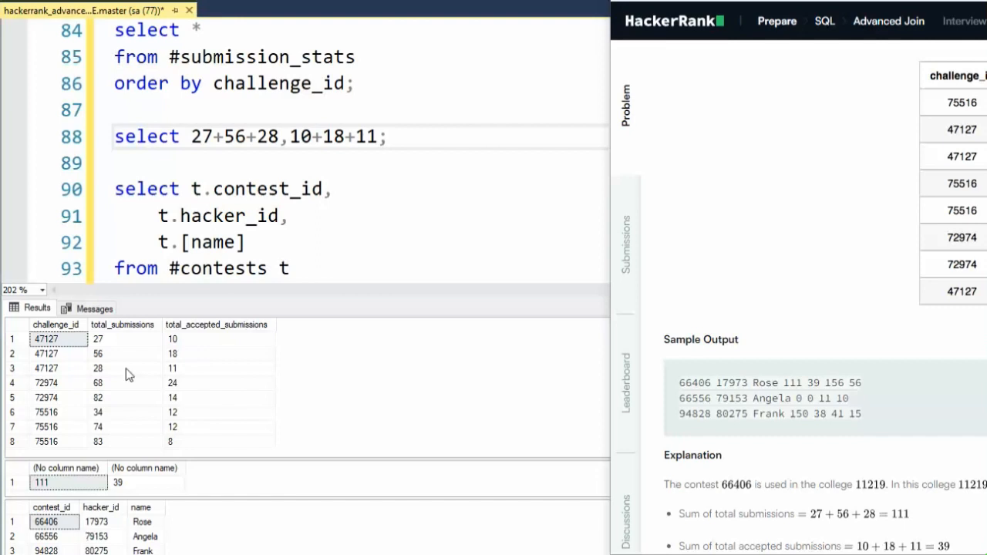
mouse_move(124, 384)
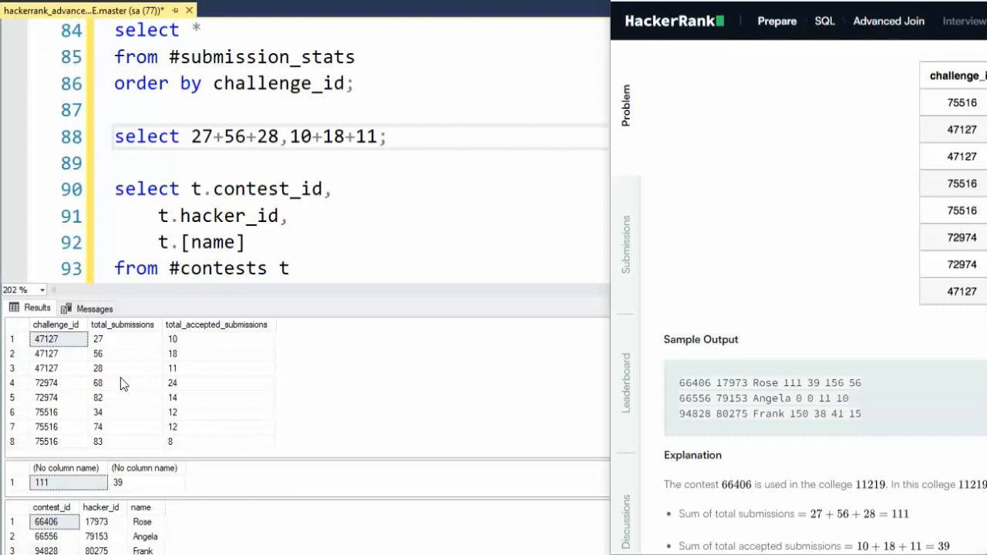
mouse_move(155, 311)
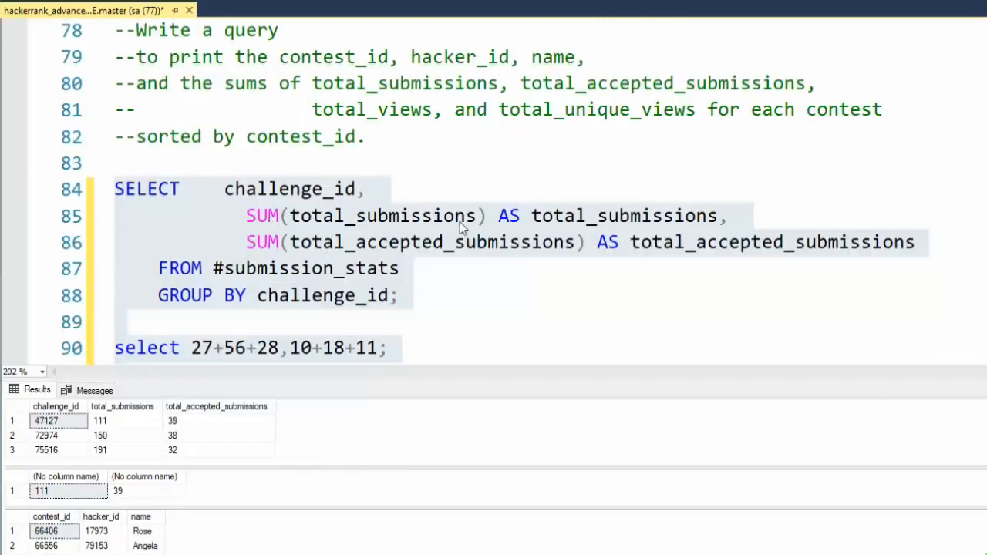
mouse_move(342, 254)
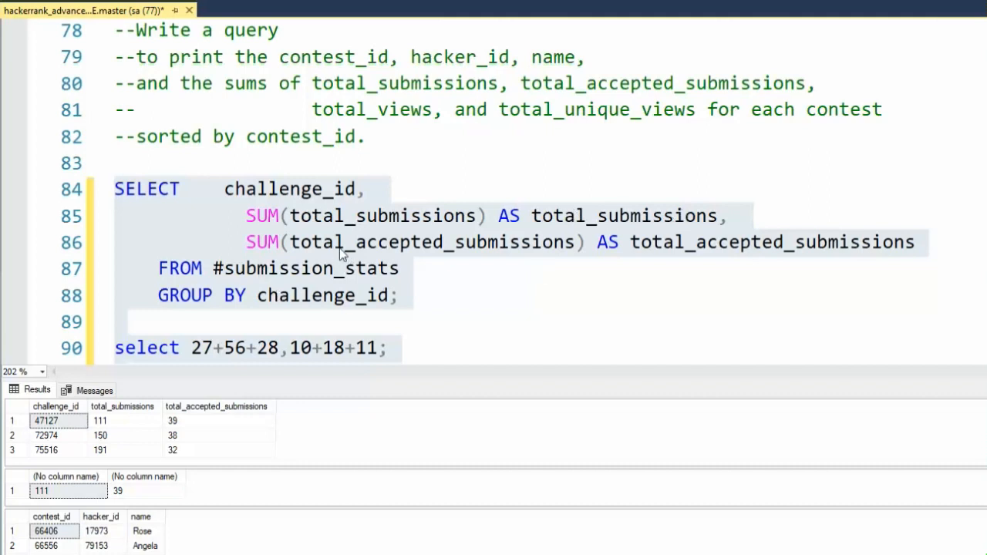
mouse_move(771, 259)
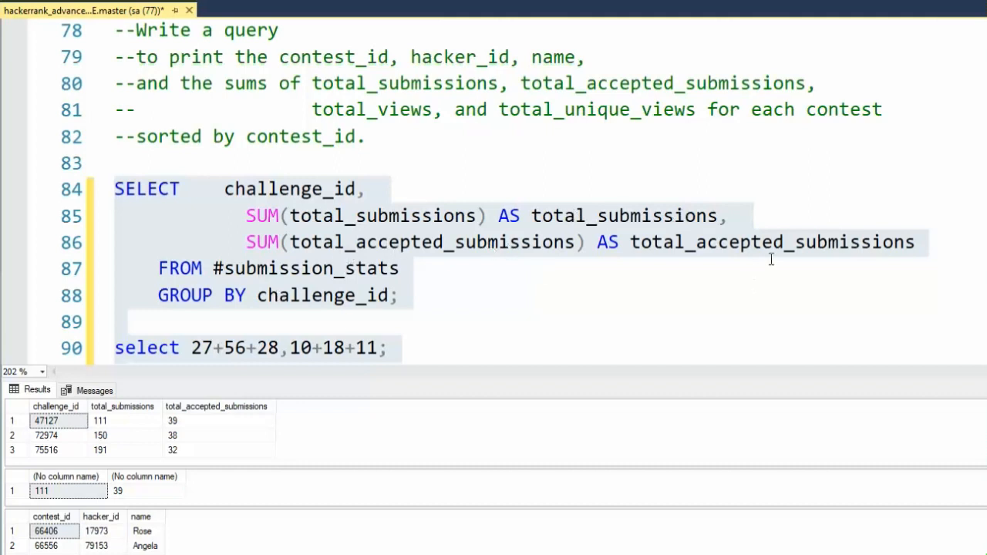
mouse_move(321, 301)
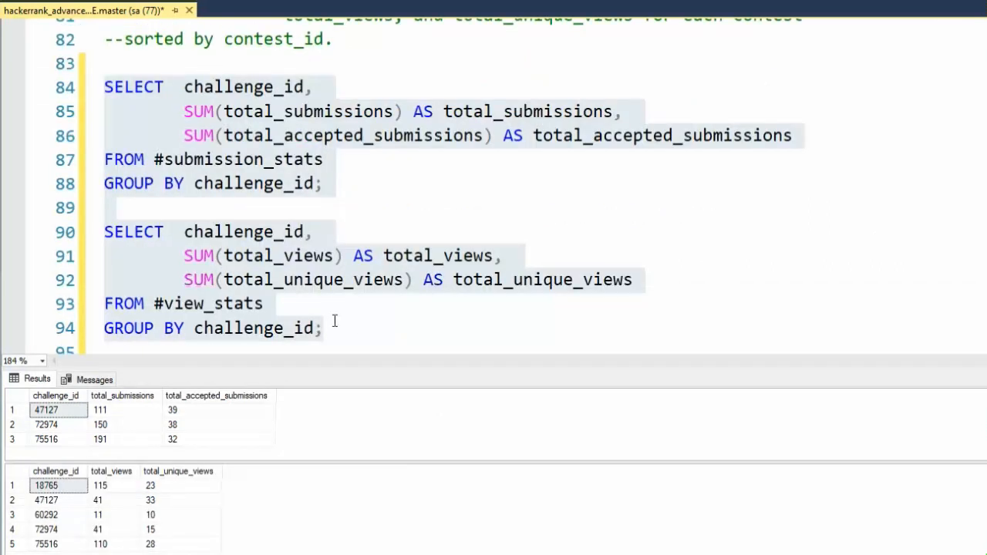
mouse_move(269, 124)
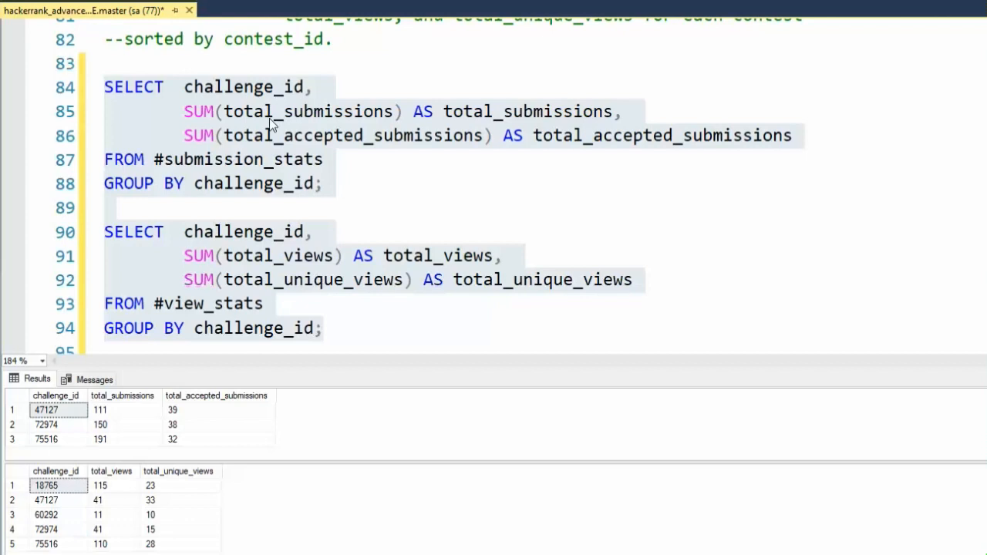
mouse_move(312, 159)
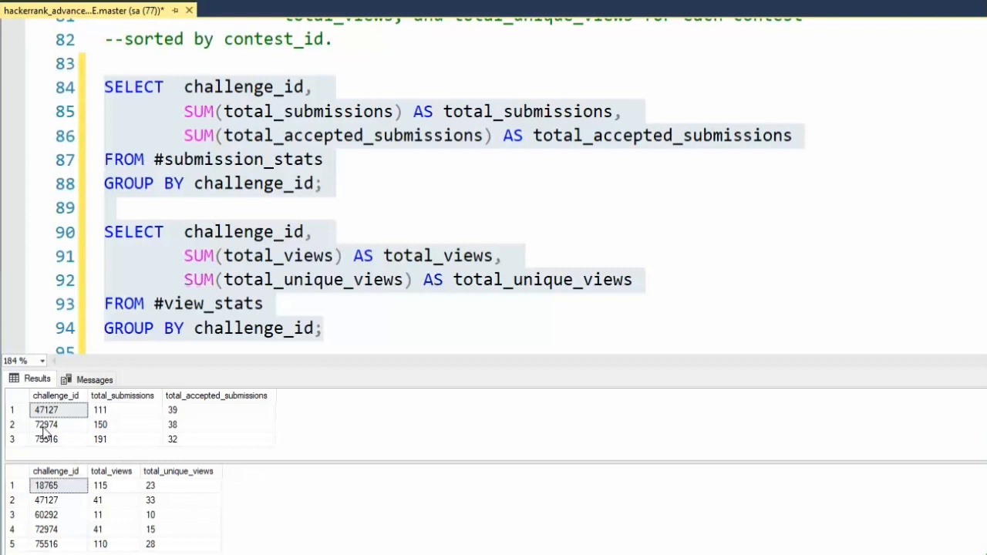
mouse_move(60, 506)
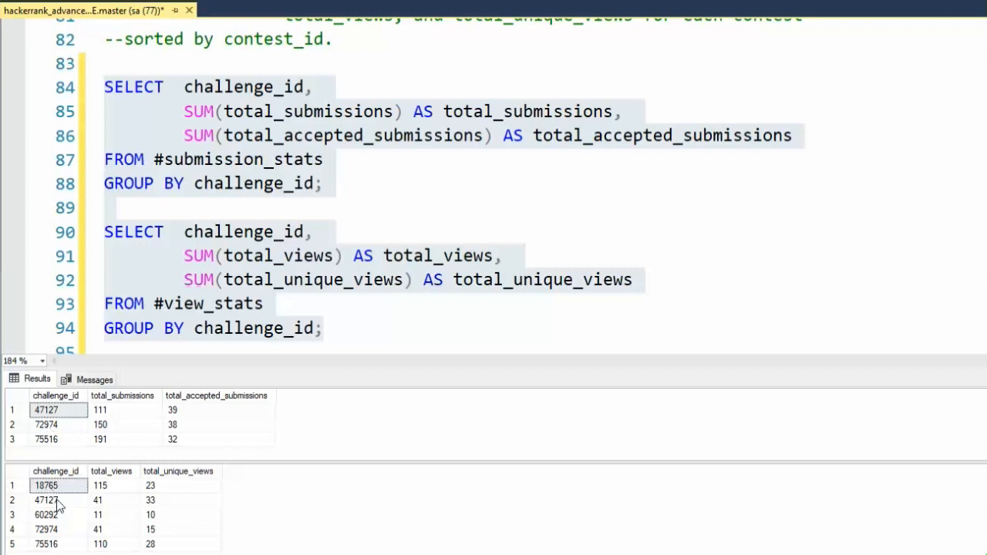
click(46, 529)
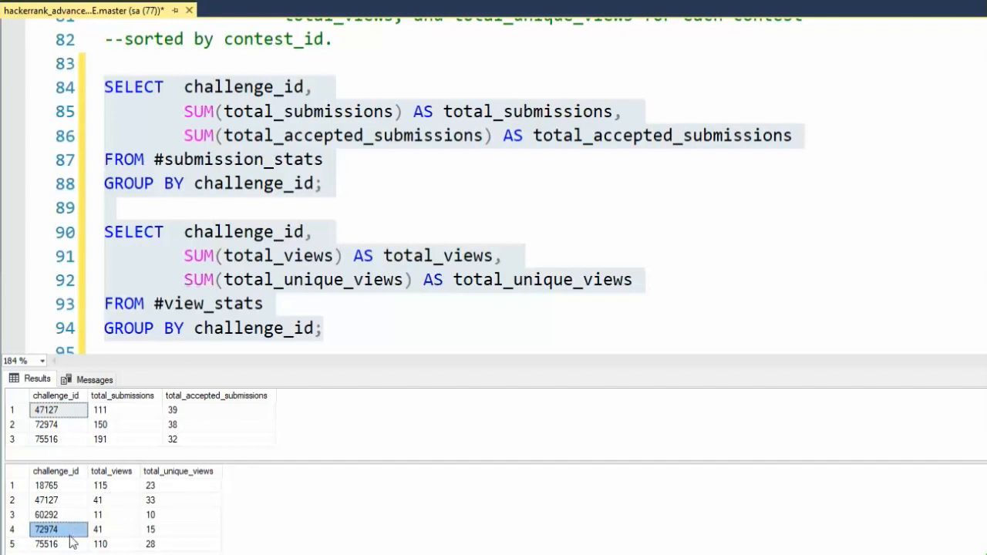
click(47, 543)
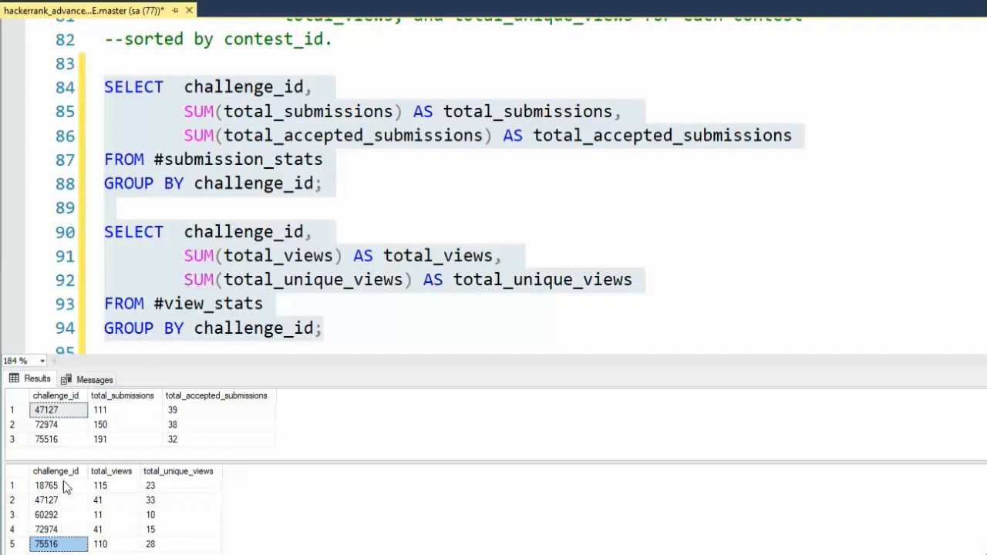
click(46, 515)
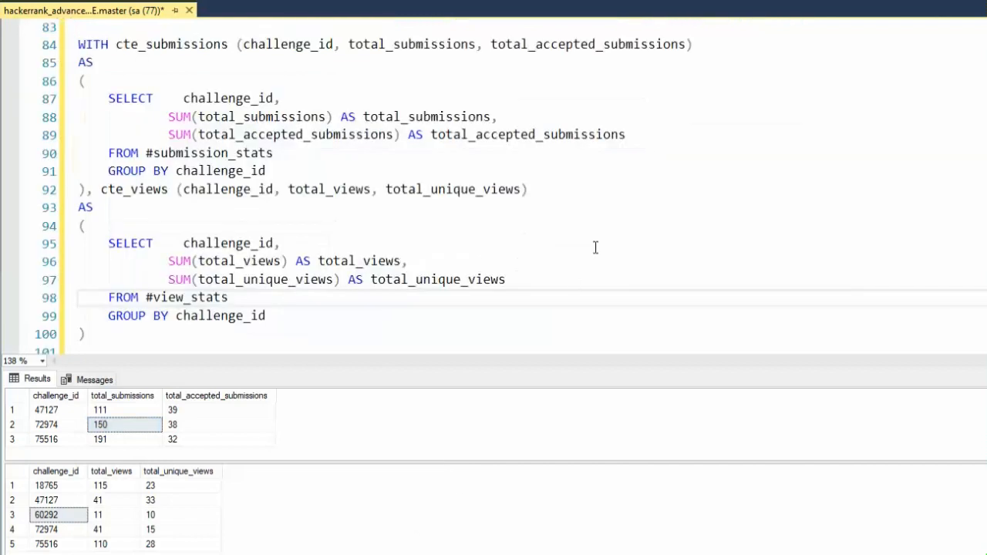
mouse_move(157, 299)
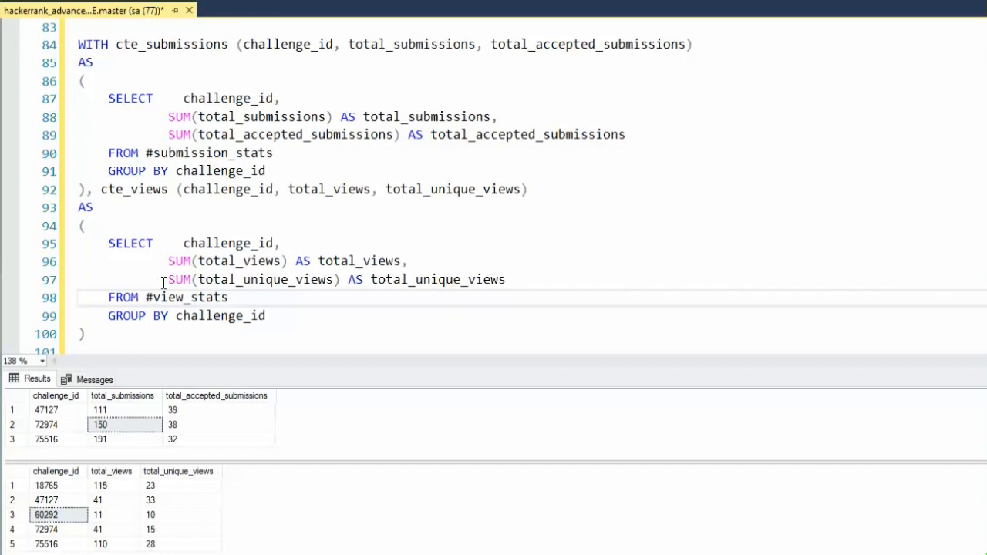
mouse_move(173, 299)
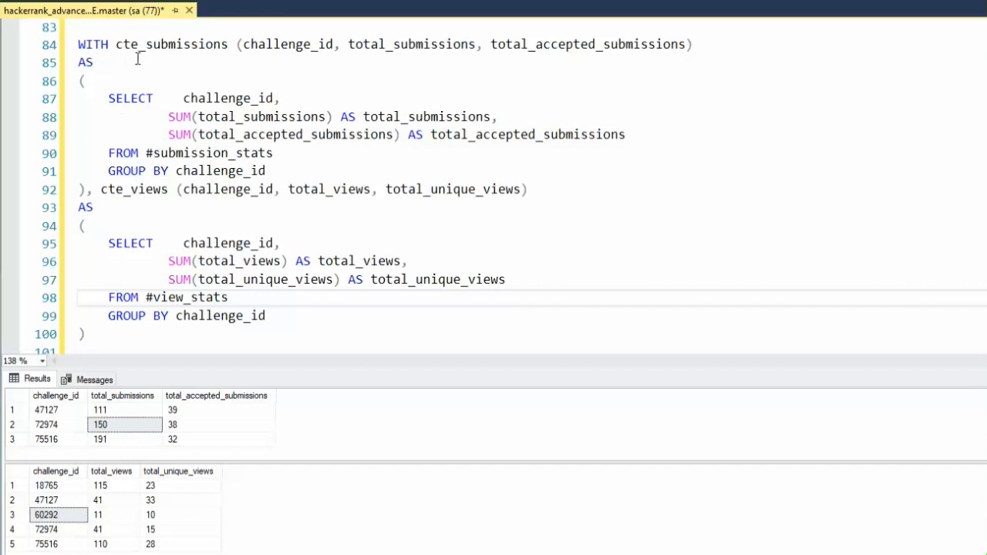
mouse_move(160, 107)
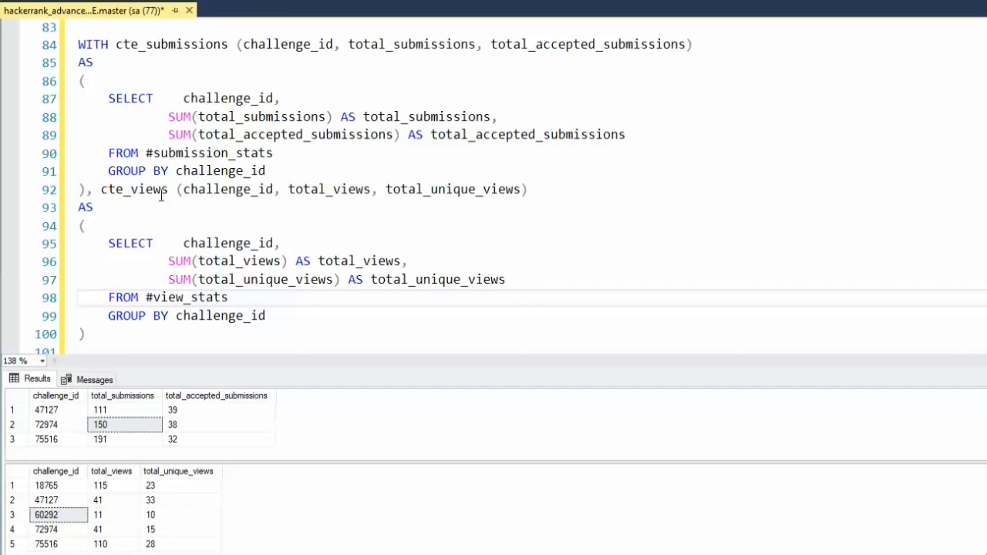
mouse_move(157, 322)
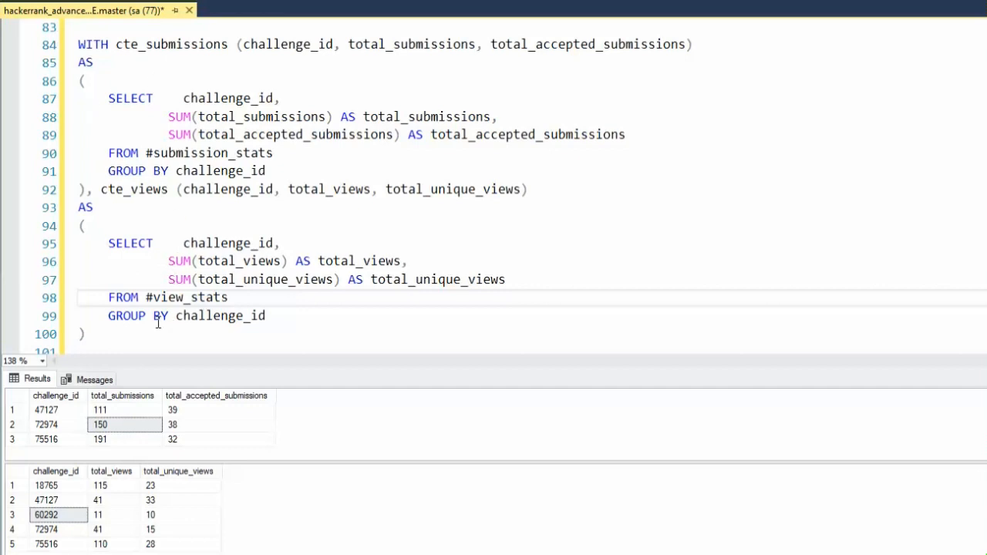
mouse_move(203, 50)
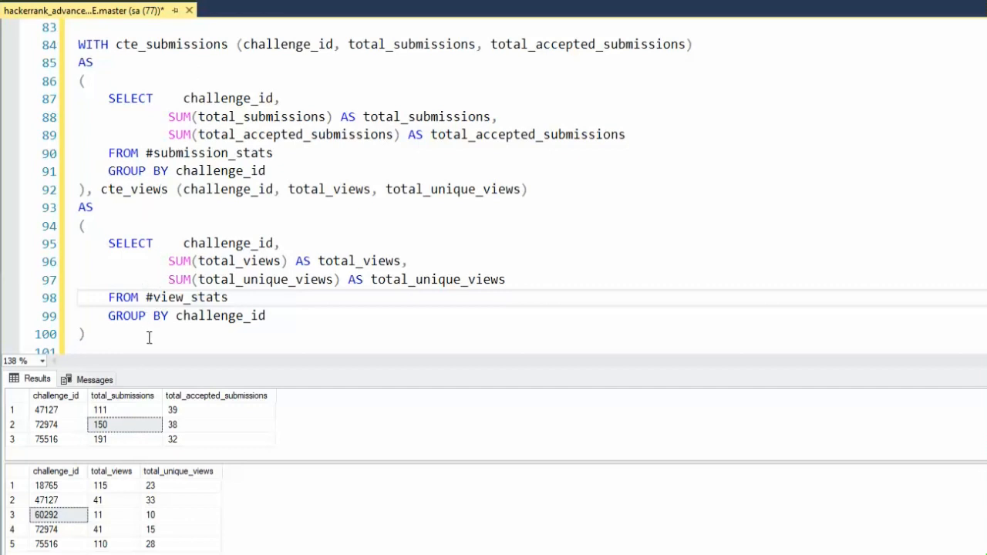
Review the cte_submissions and cte_views definitions without further edits.
click(152, 98)
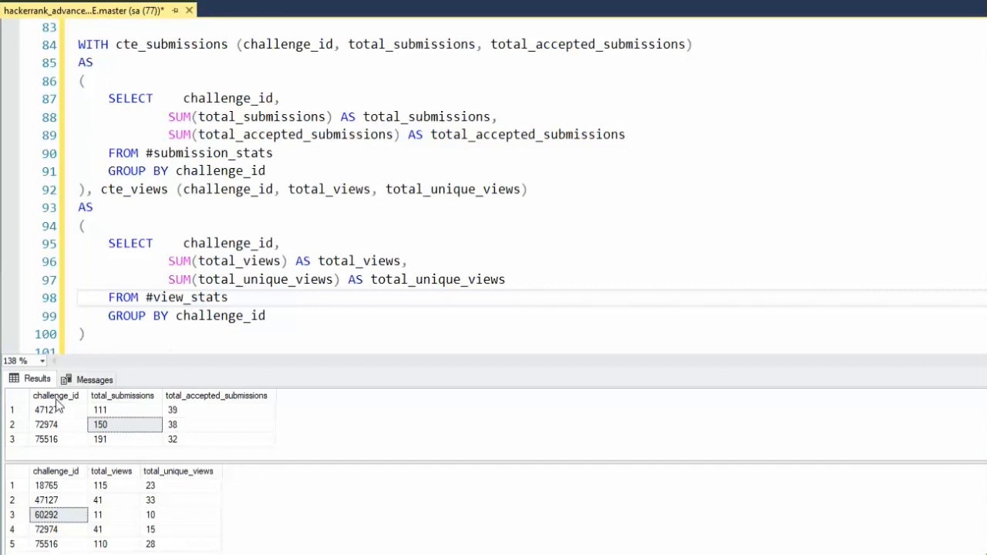
mouse_move(162, 395)
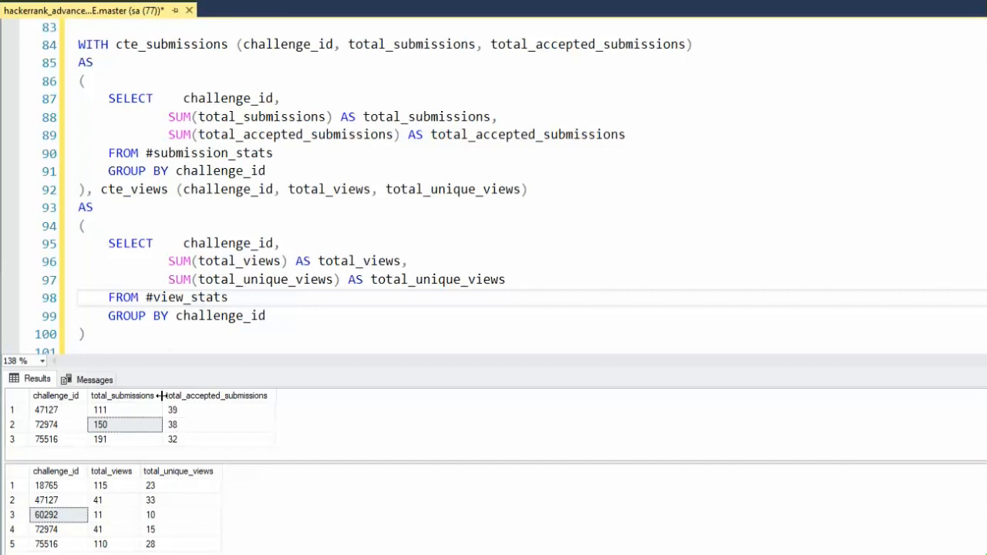
mouse_move(199, 521)
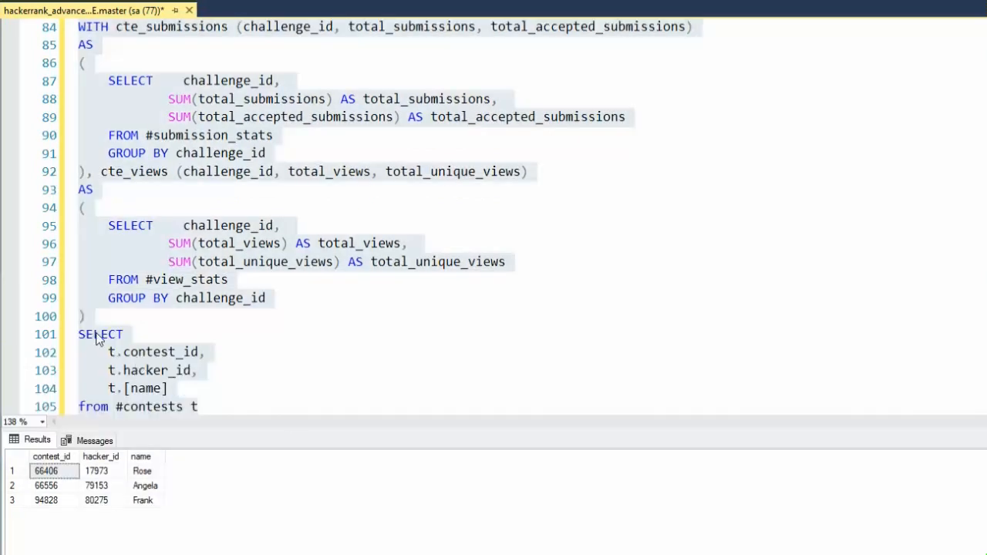
mouse_move(151, 420)
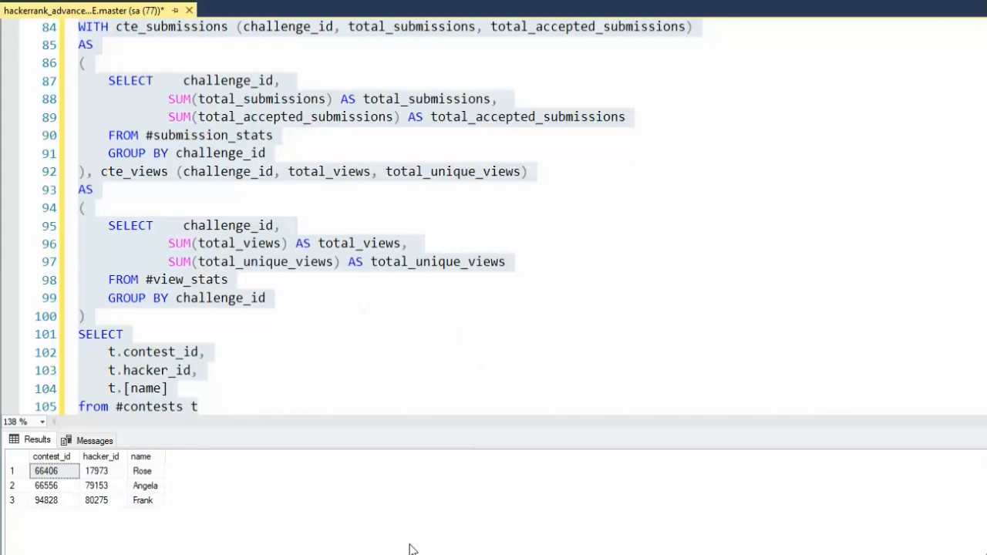
Check the cte_submissions LEFT JOIN uses the challenges-side challenge_id key.
scroll(down, 3)
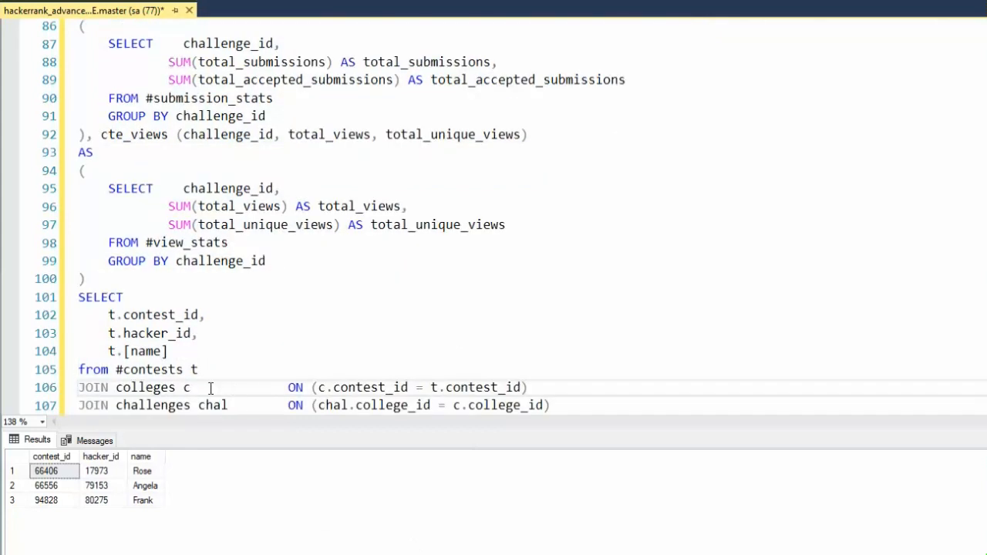
mouse_move(179, 411)
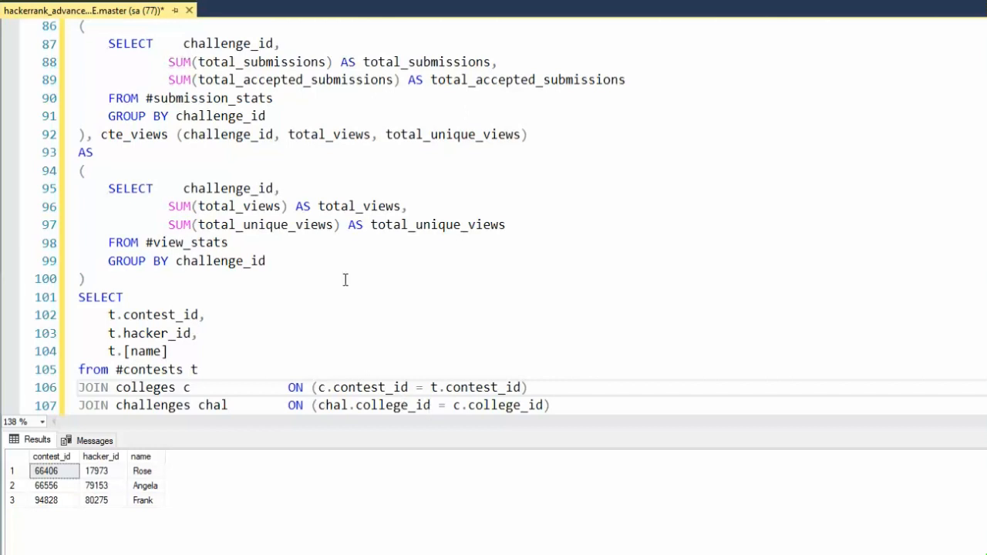
mouse_move(210, 200)
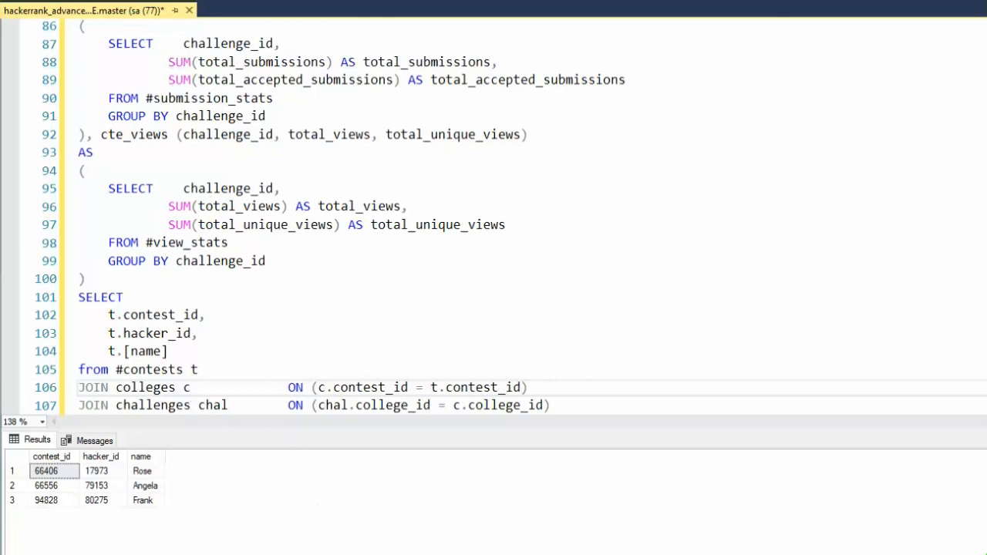
scroll(down, 3)
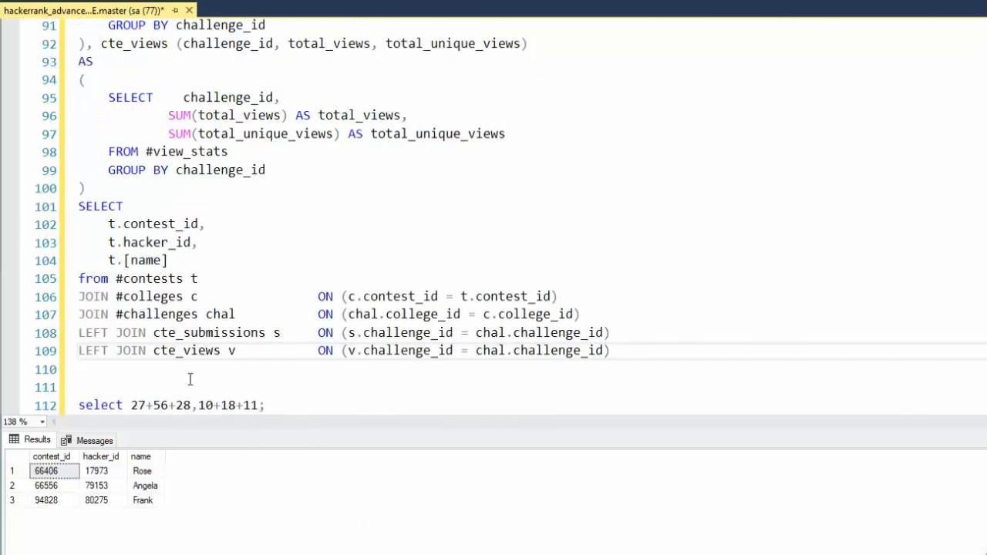
mouse_move(354, 370)
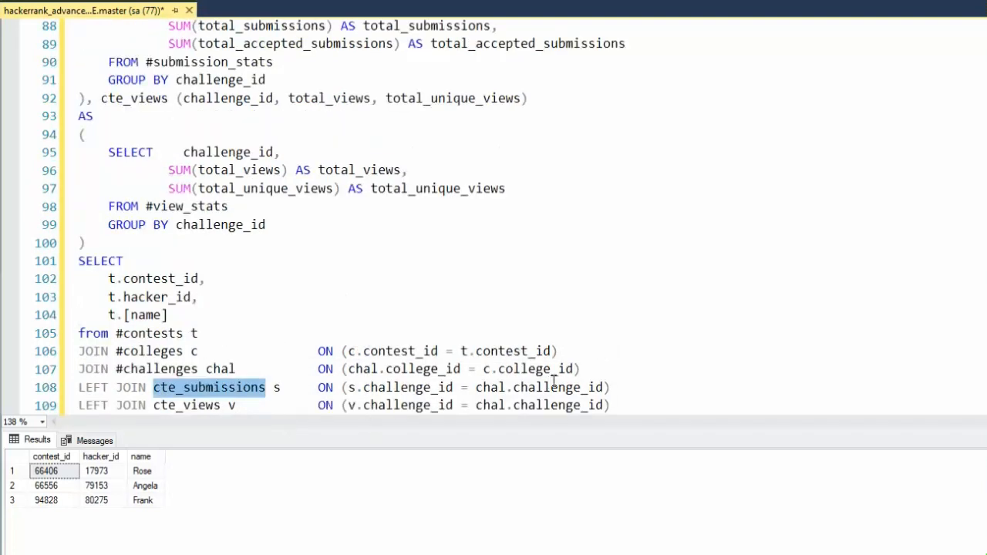
double_click(558, 387)
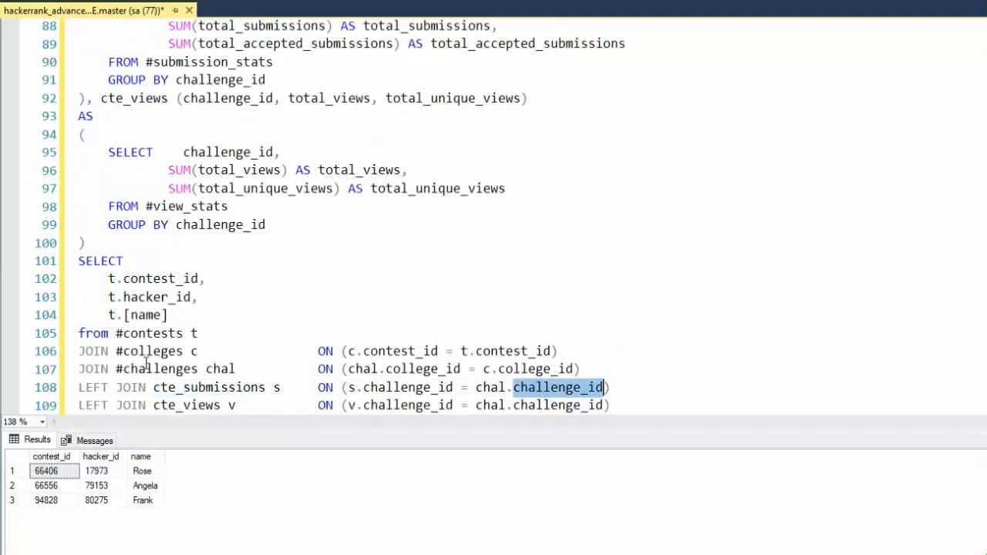
scroll(down, 3)
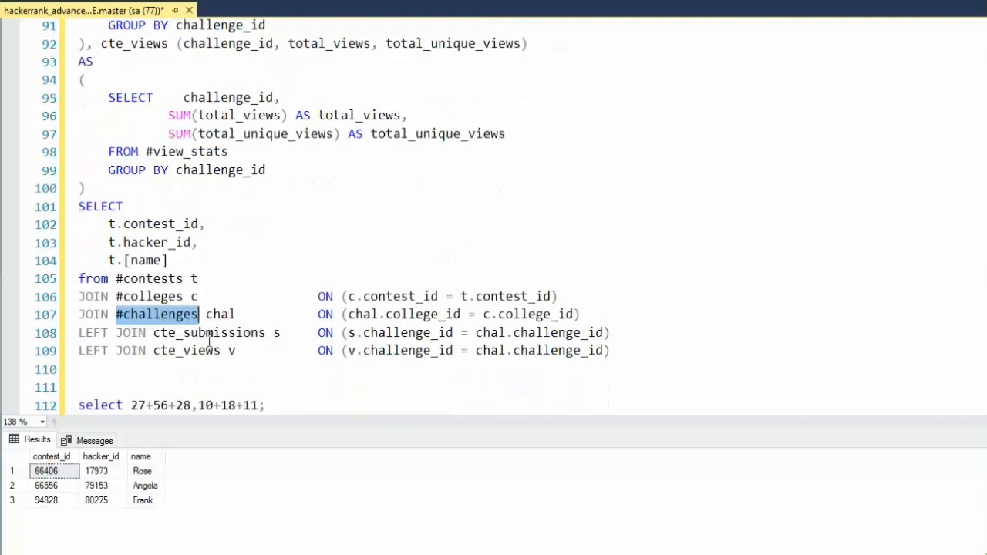
Check the cte_views LEFT JOIN matches v.challenge_id to the challenges-side key.
double_click(185, 350)
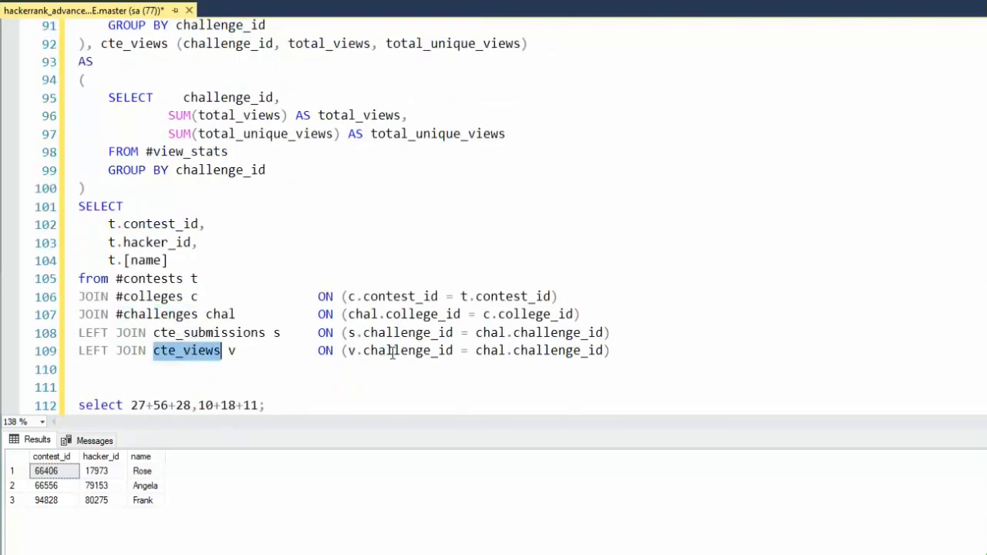
double_click(407, 350)
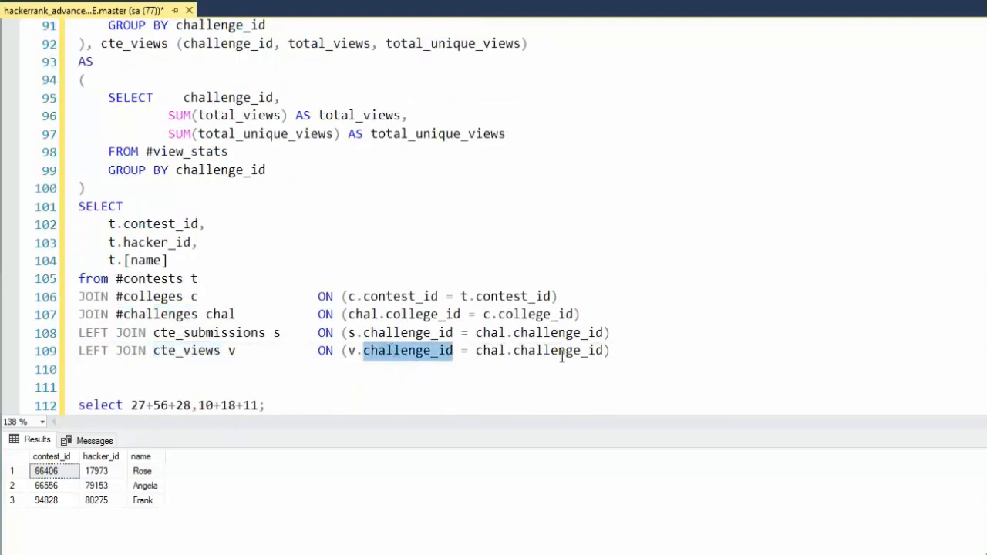
double_click(157, 314)
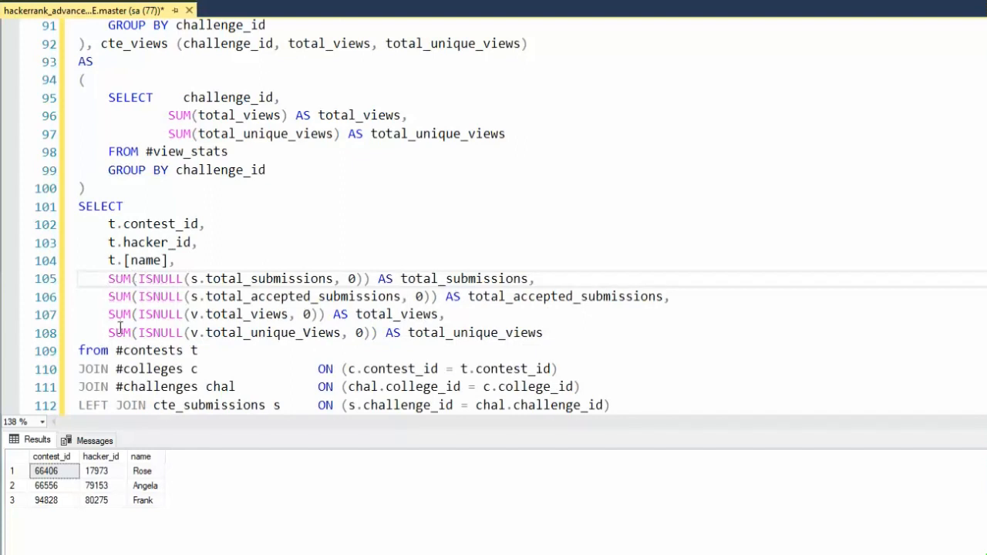
mouse_move(237, 264)
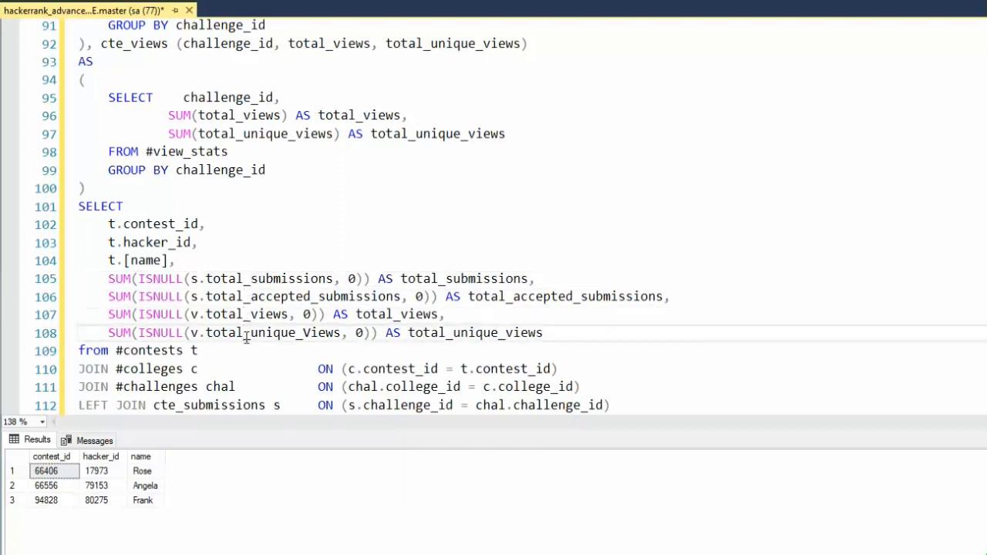
double_click(160, 278)
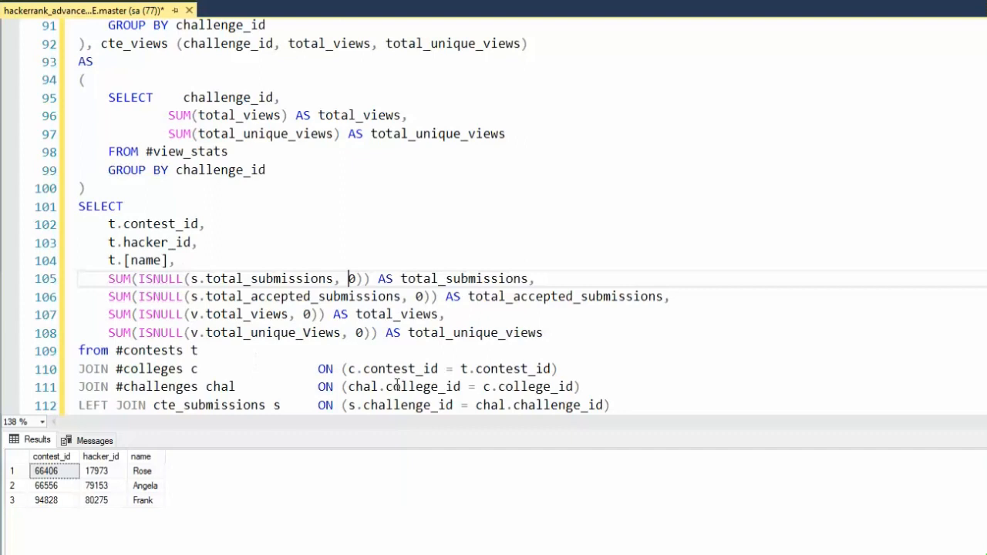
double_click(462, 277)
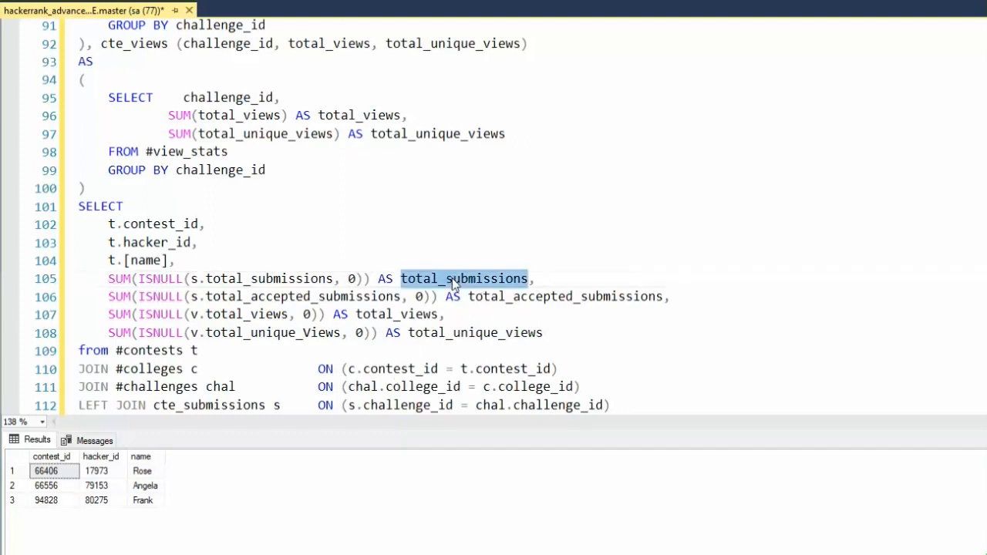
click(116, 296)
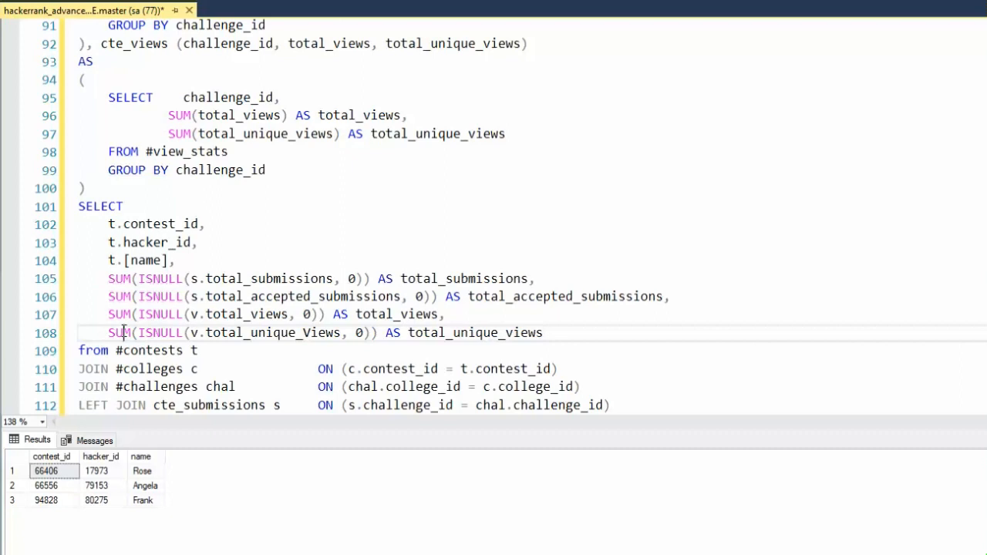
double_click(126, 169)
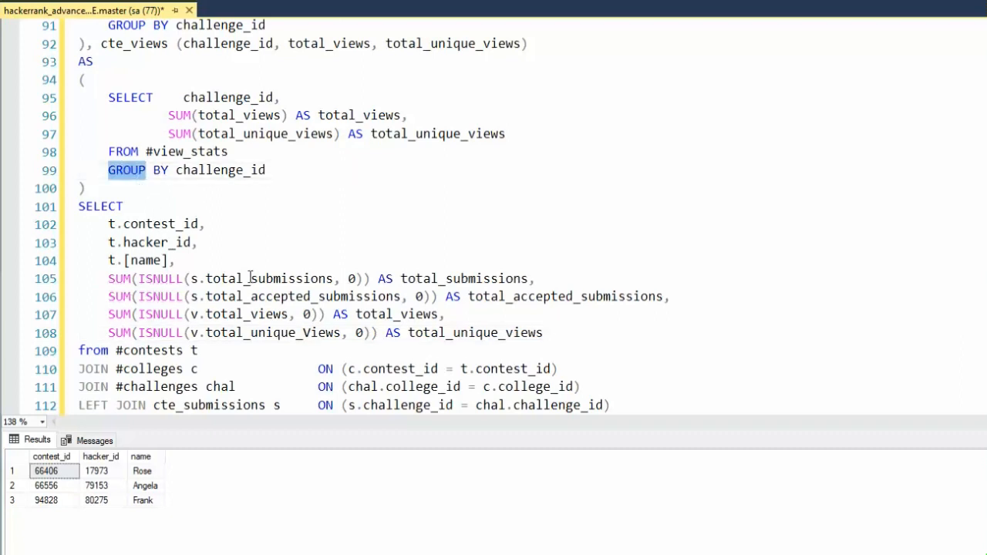
scroll(down, 3)
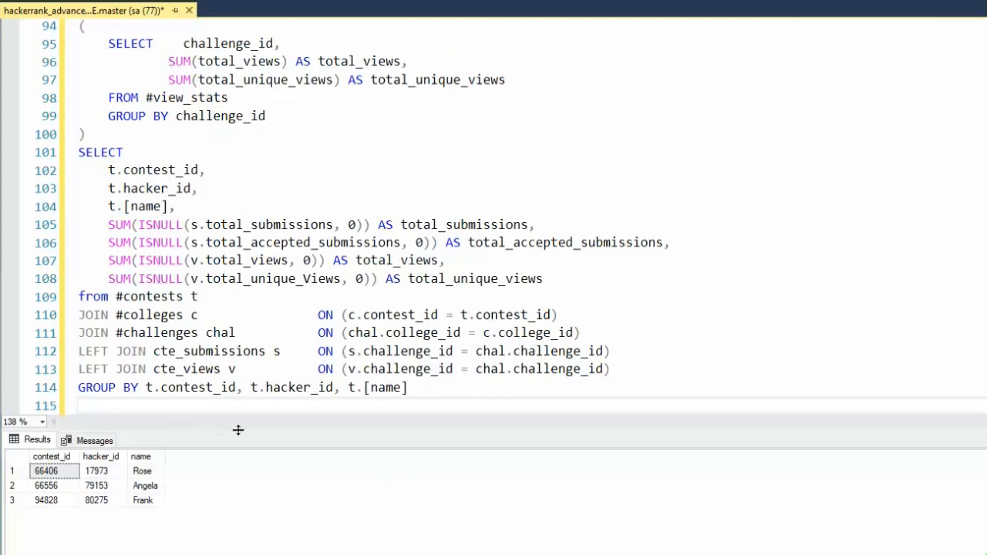
mouse_move(225, 219)
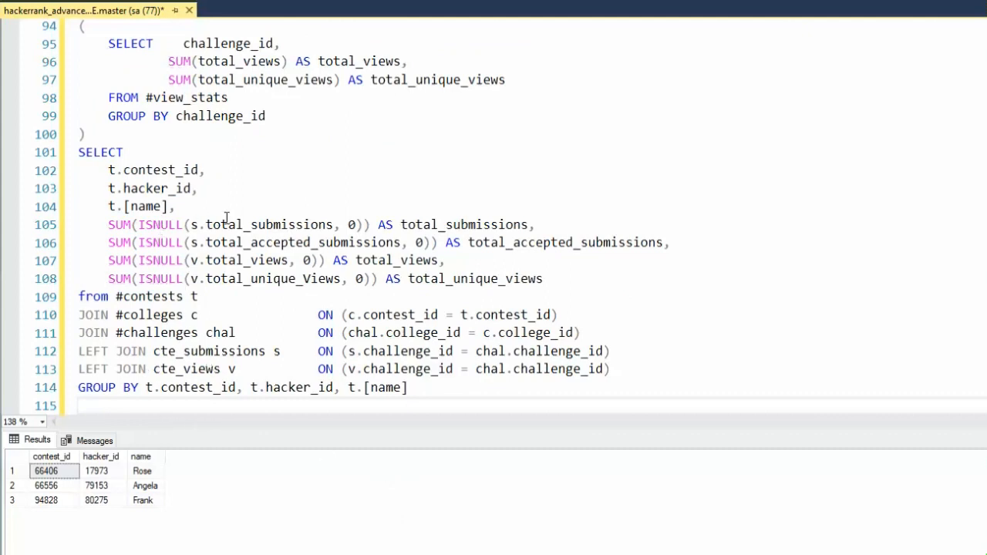
mouse_move(269, 235)
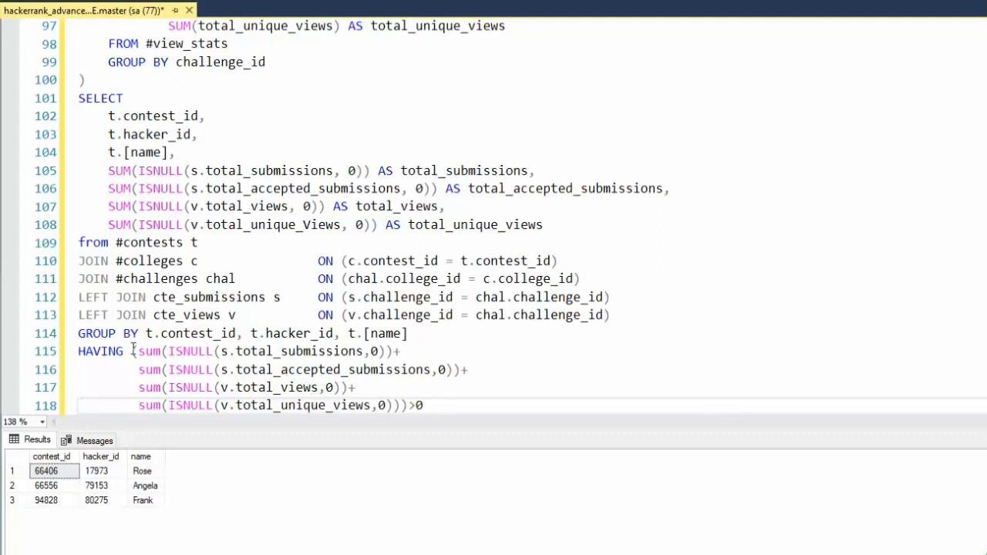
Finish the HAVING clause requiring the four summed ISNULL totals to exceed zero.
click(416, 405)
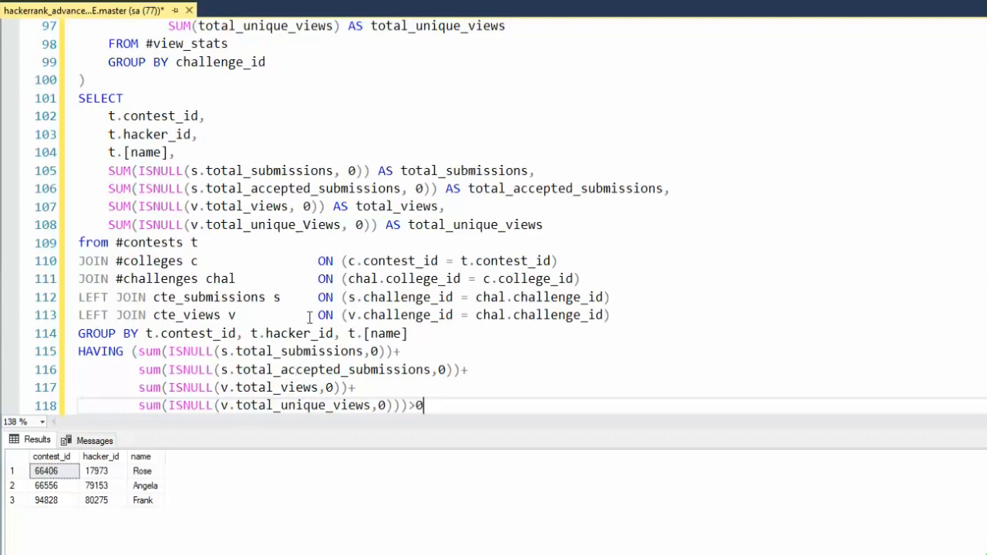
scroll(down, 3)
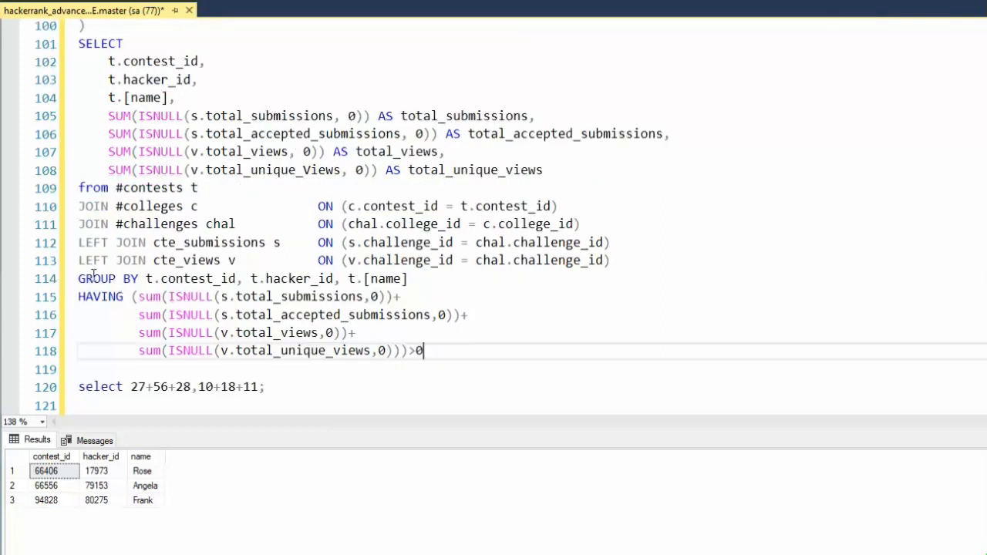
End the query with ORDER BY t.contest_id; so rows sort by contest_id.
text(ORDER)
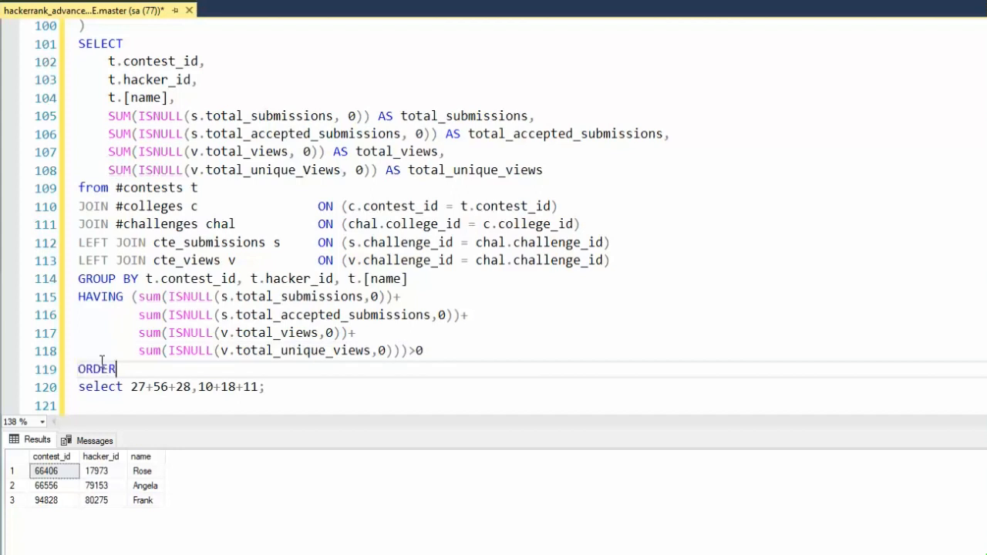
text(BY t.c)
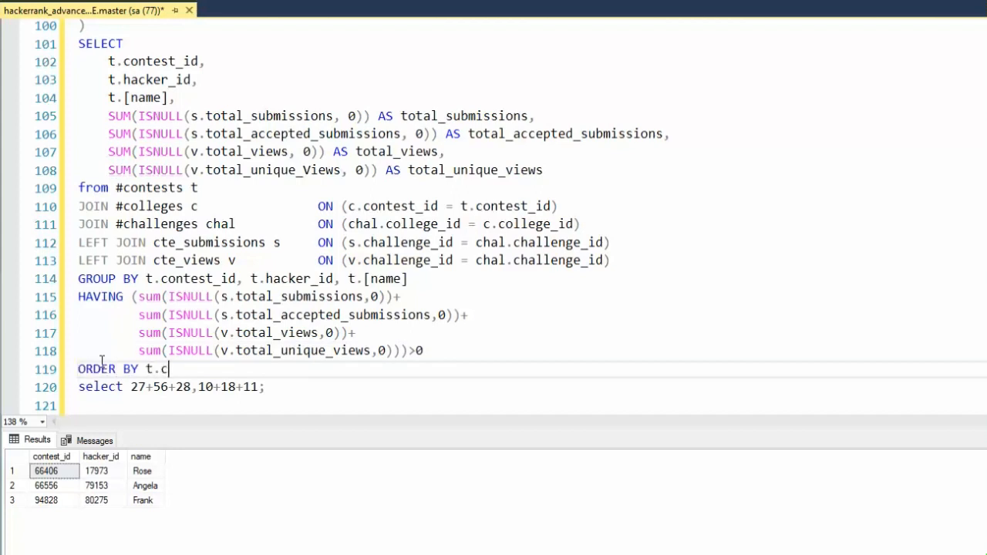
text(ontest_id;)
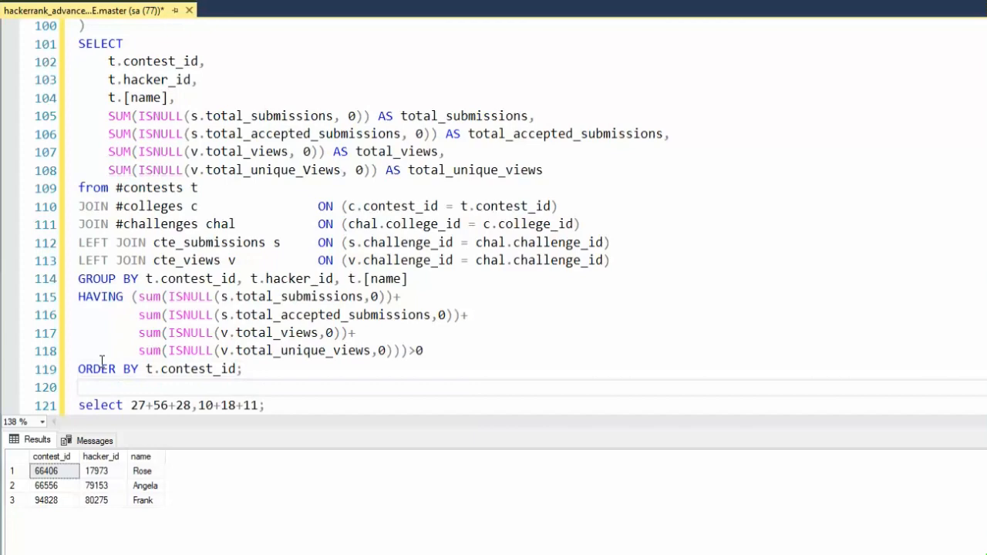
scroll(up, 3)
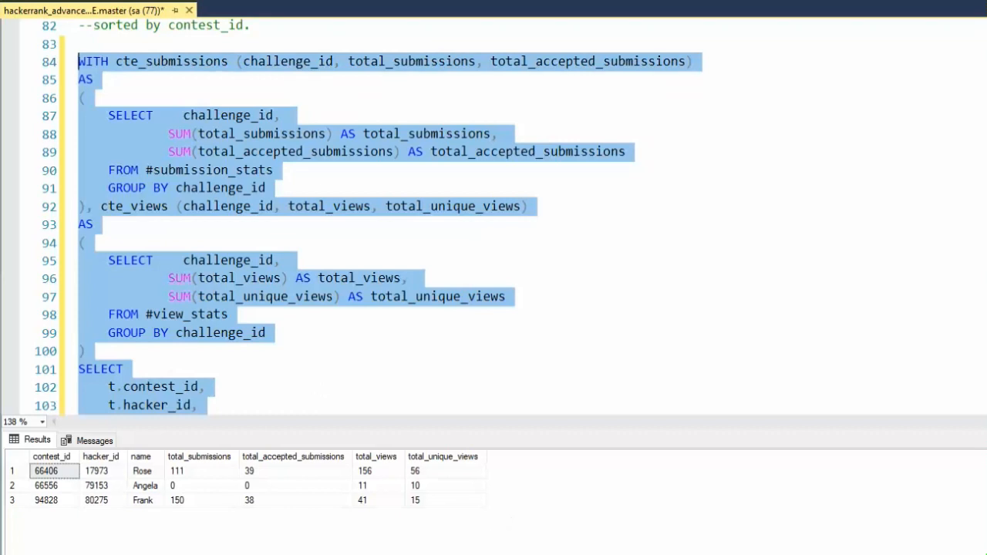
mouse_move(492, 492)
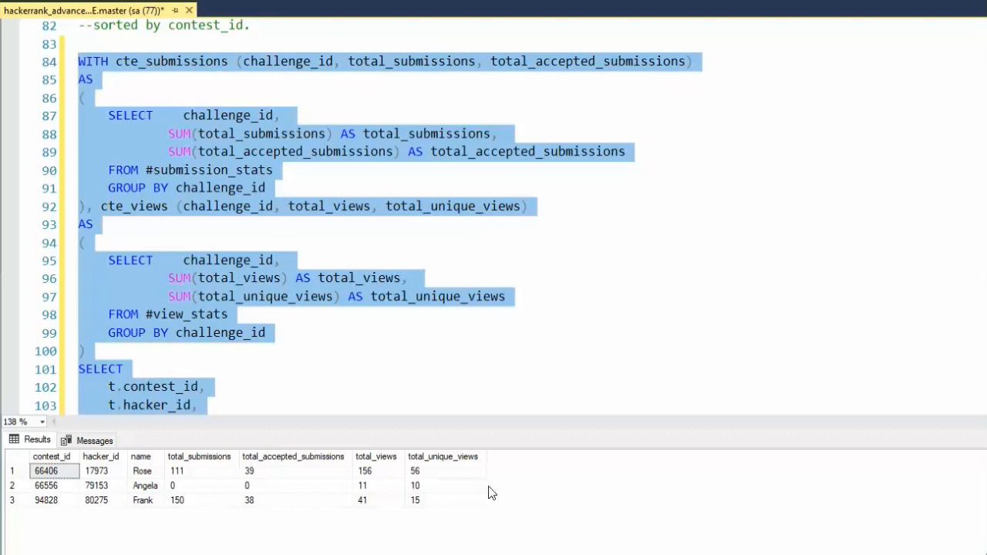
mouse_move(487, 482)
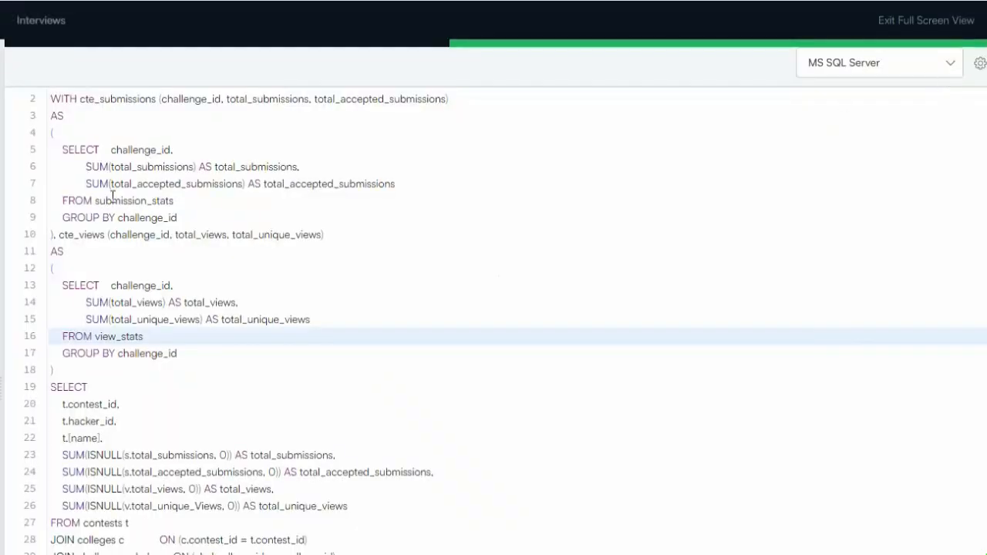
Review the pasted query in HackerRank from the CTEs through ORDER BY, checking table references.
click(98, 201)
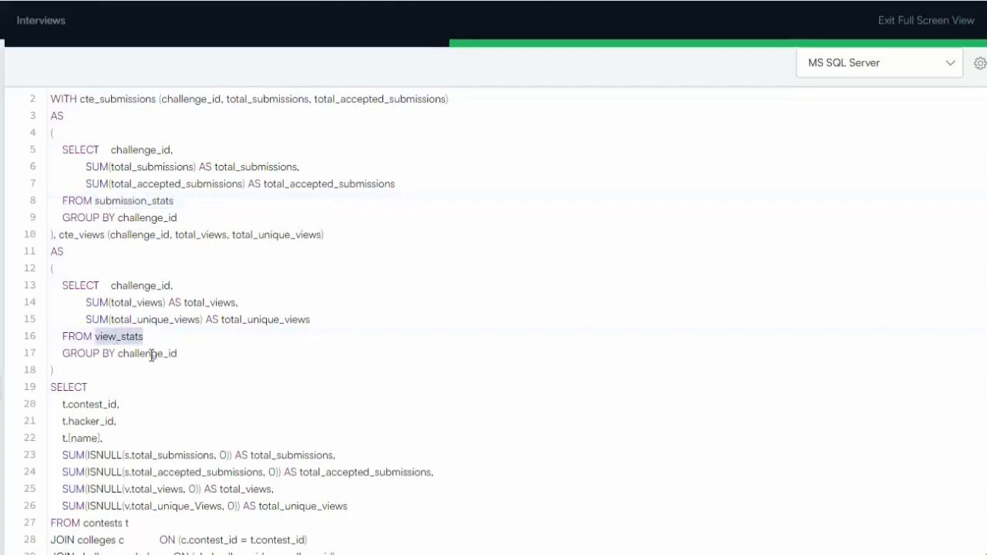
scroll(down, 3)
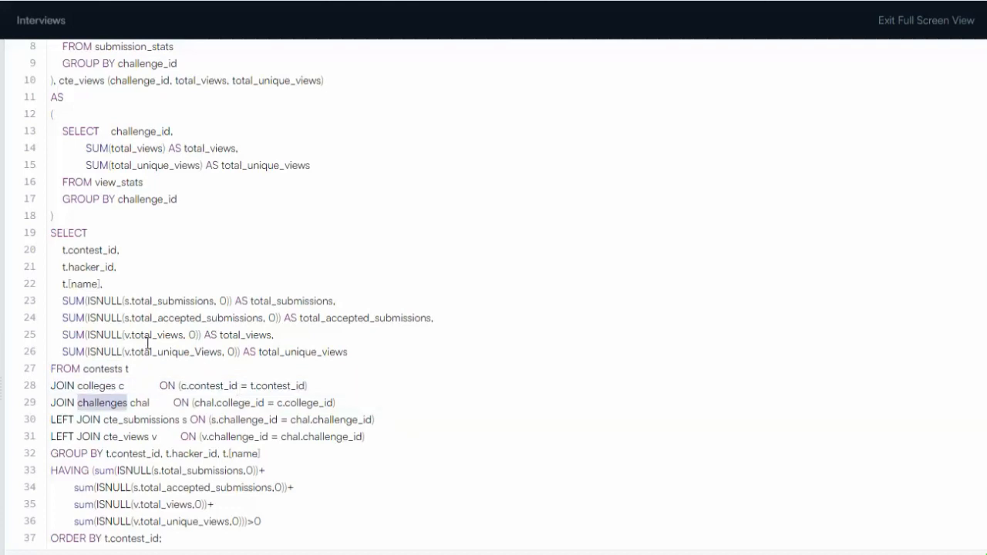
mouse_move(167, 512)
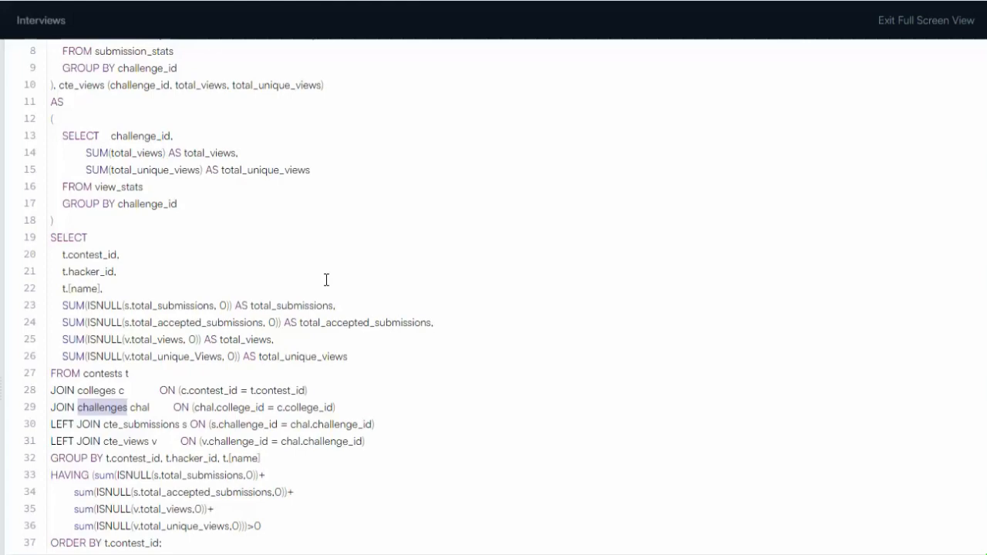
scroll(down, 3)
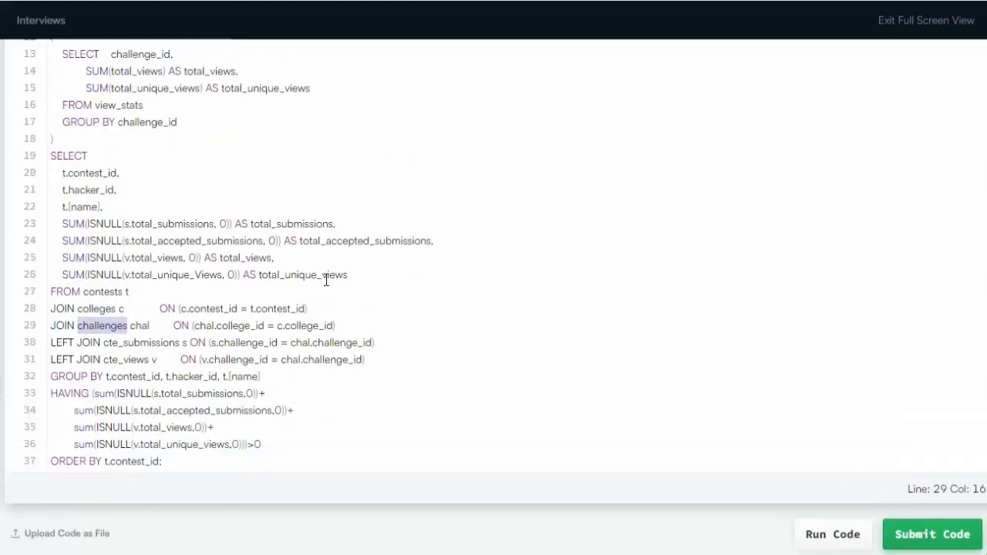
scroll(up, 3)
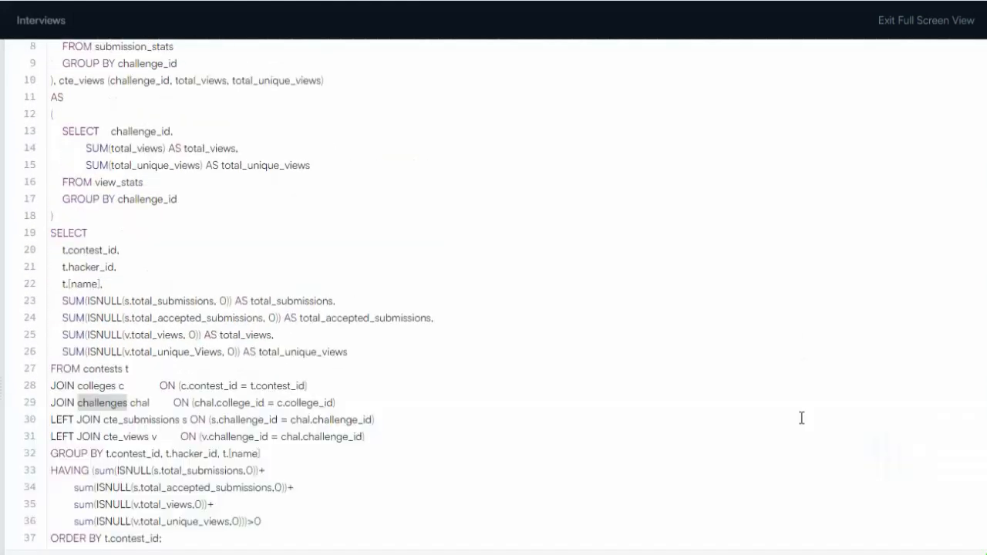
Run the query against the sample test case, then submit it for 50.00 points.
click(832, 310)
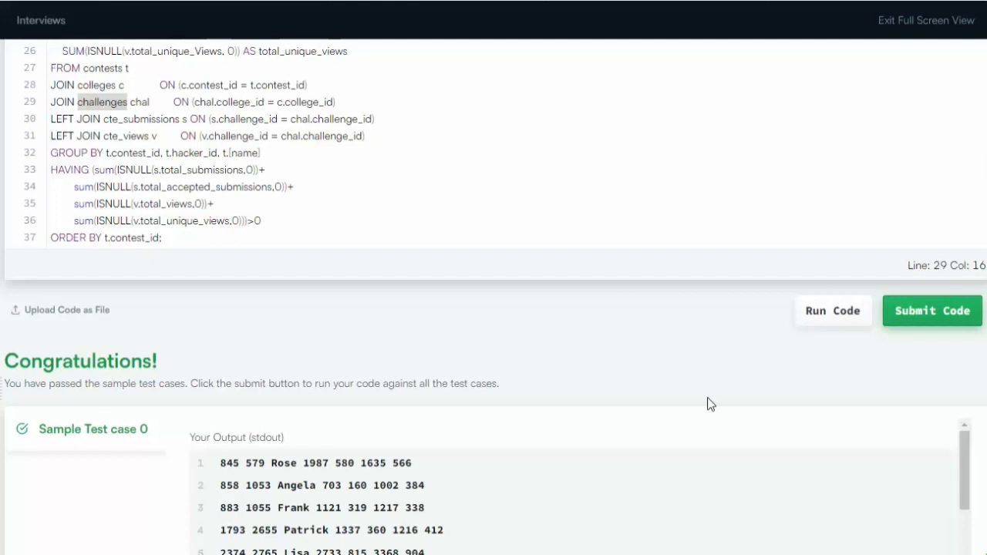
mouse_move(931, 309)
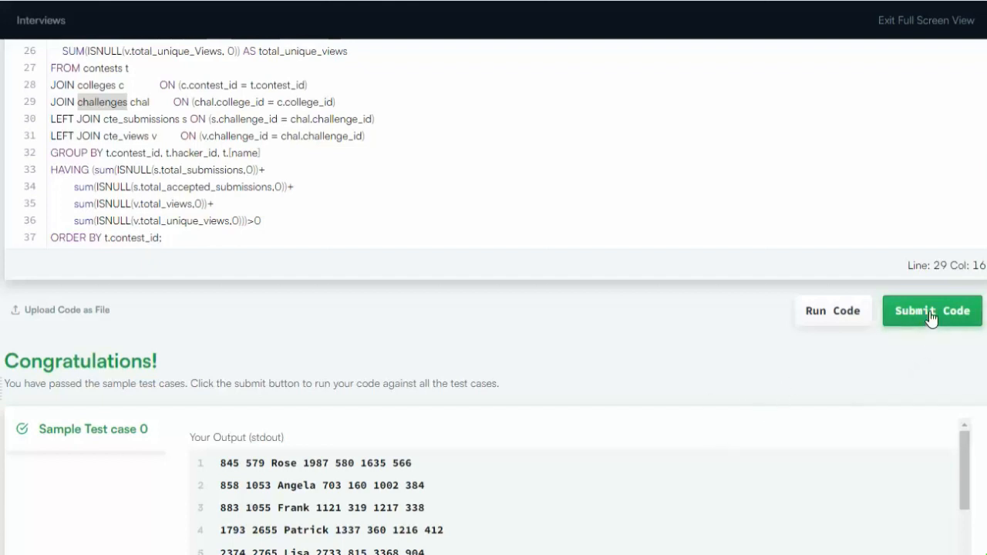
click(931, 310)
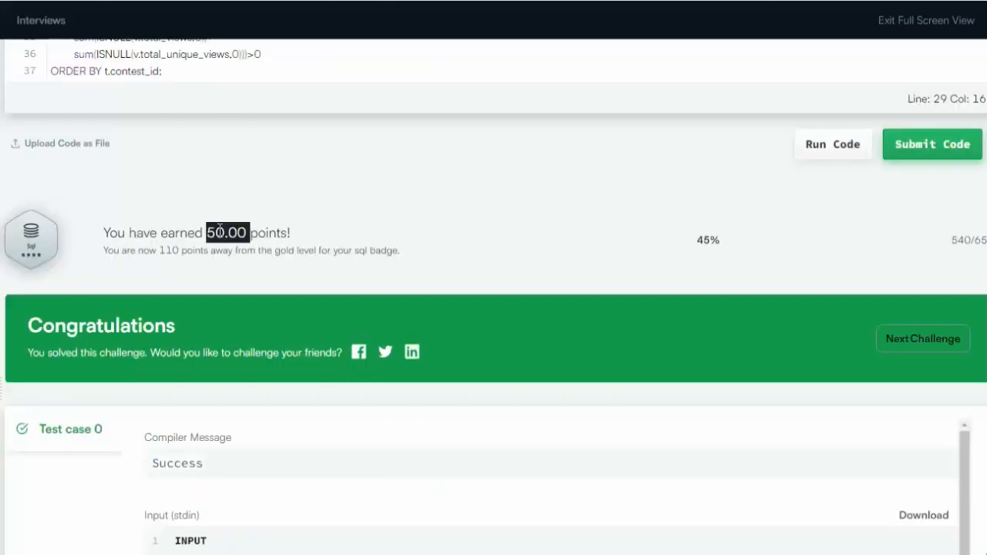
mouse_move(234, 481)
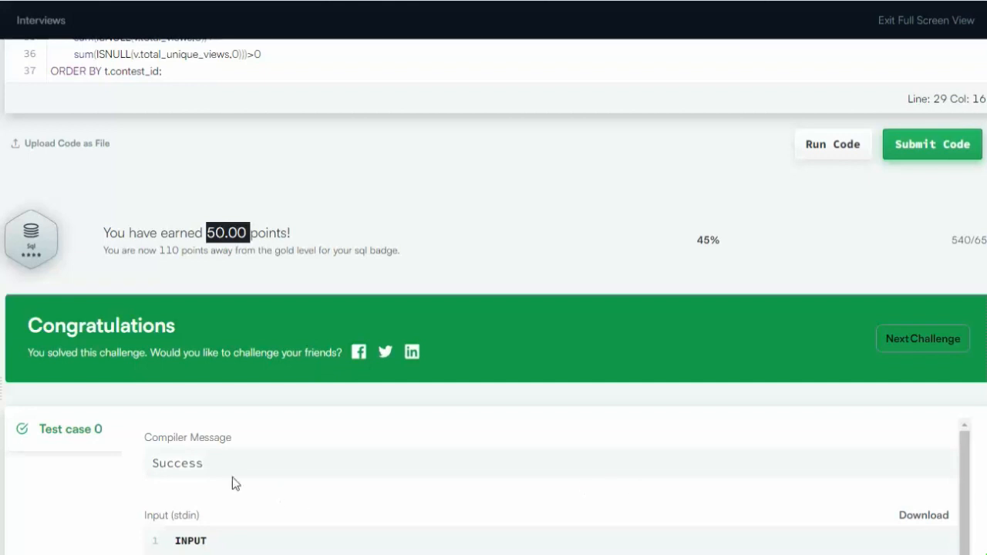